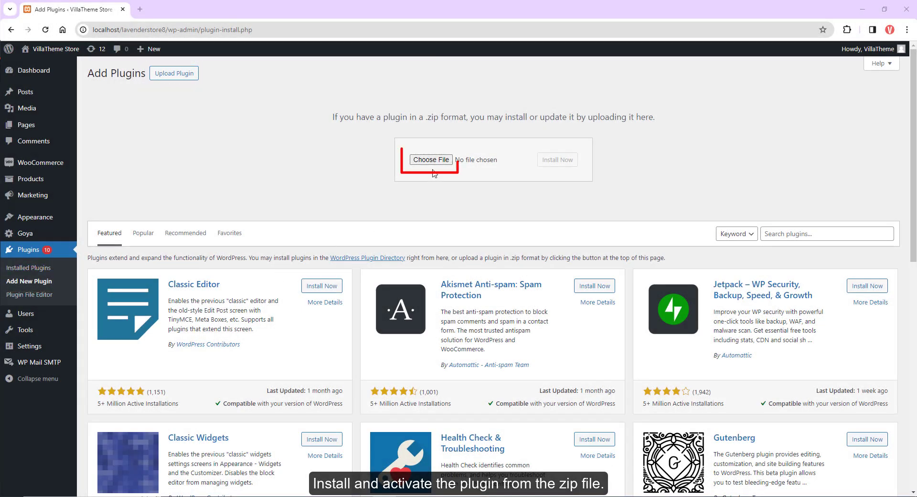
Upload and install the S2W plugin zip, then open Shopify to Woo and scroll to Settings.
click(431, 159)
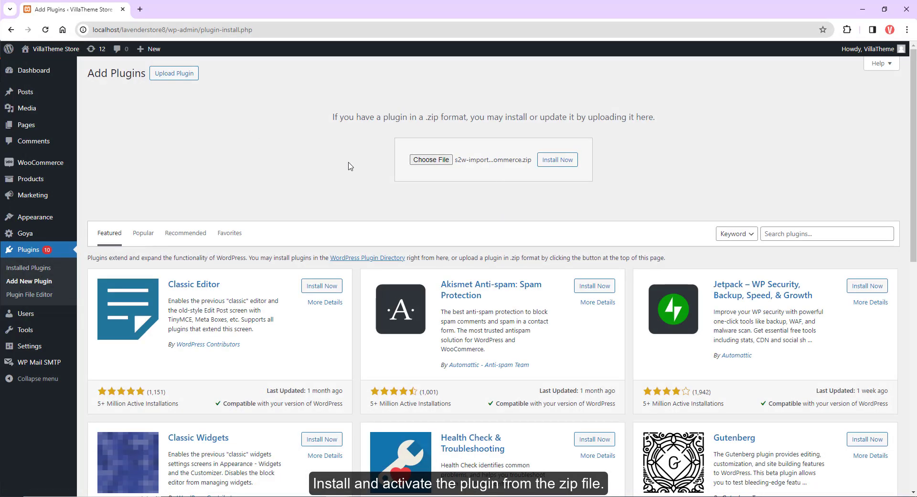
click(557, 159)
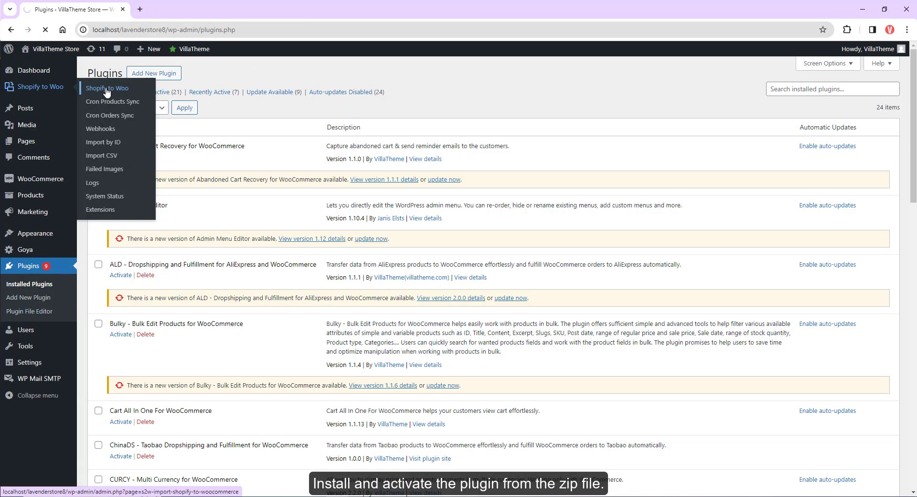
click(106, 88)
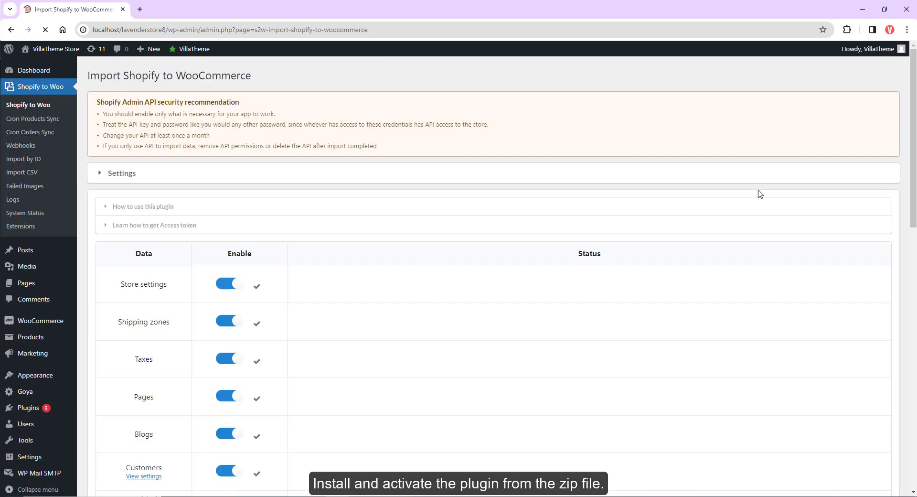
scroll(down, 3)
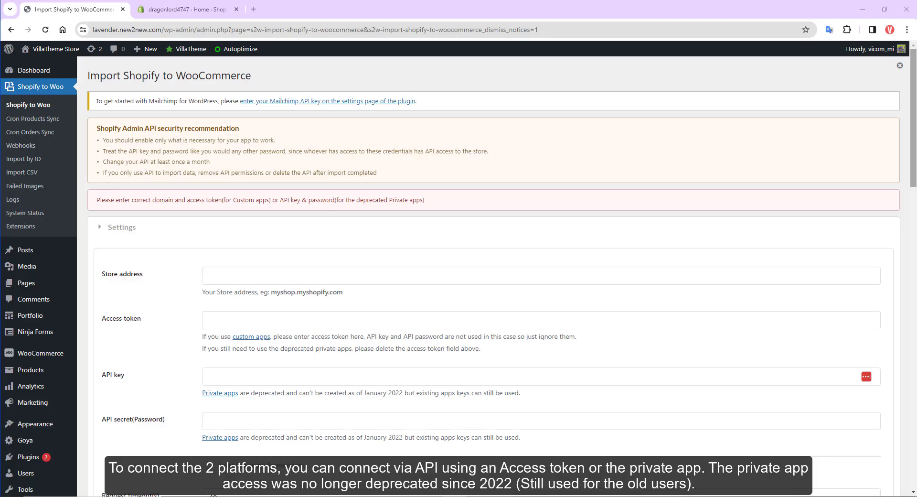
scroll(down, 3)
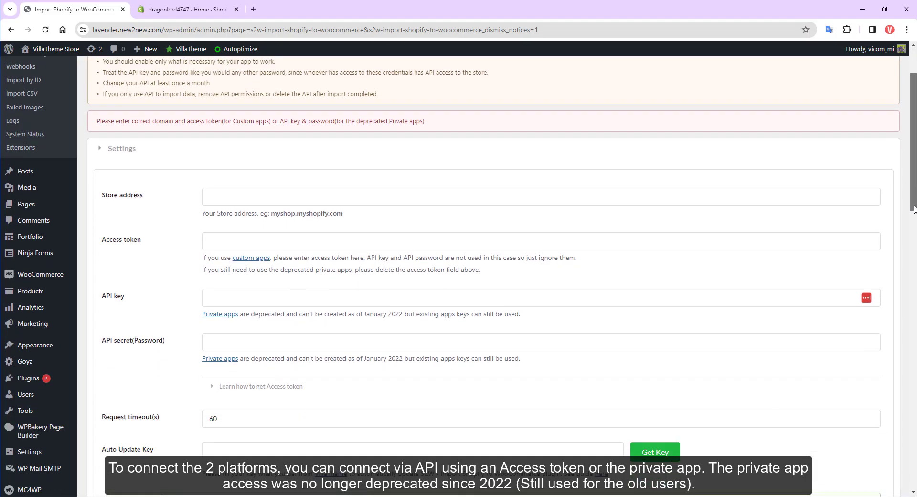
scroll(down, 3)
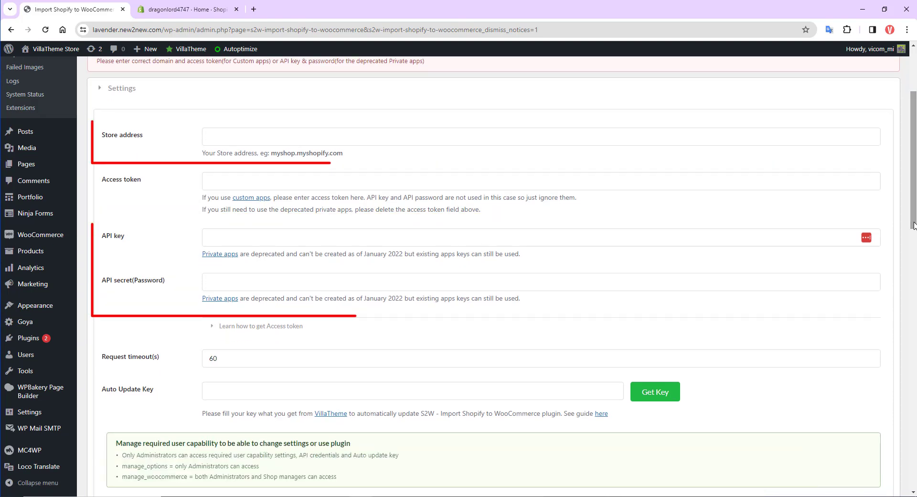
Open Shopify's Develop apps page through Settings > Apps and sales channels.
click(185, 9)
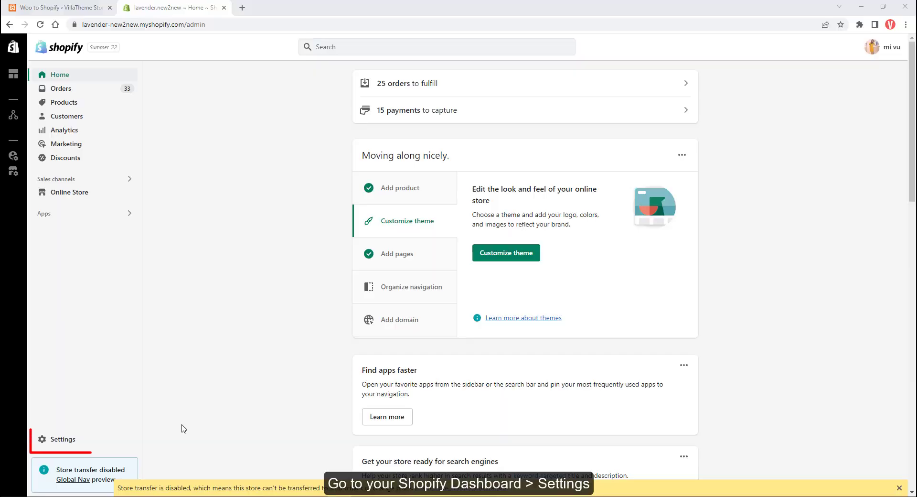
click(63, 439)
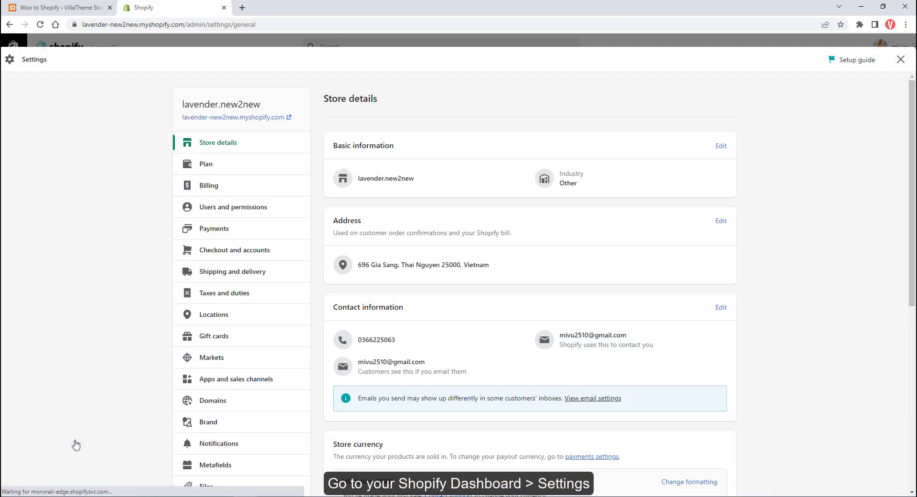
click(235, 379)
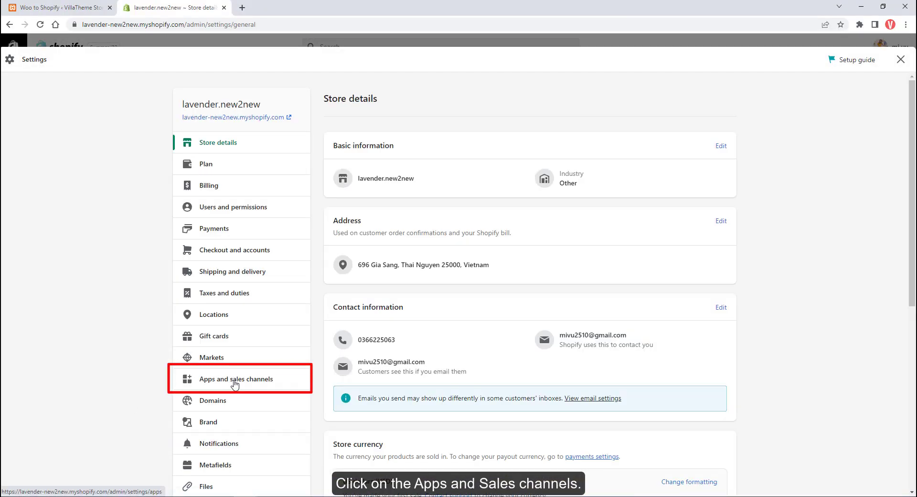
click(235, 378)
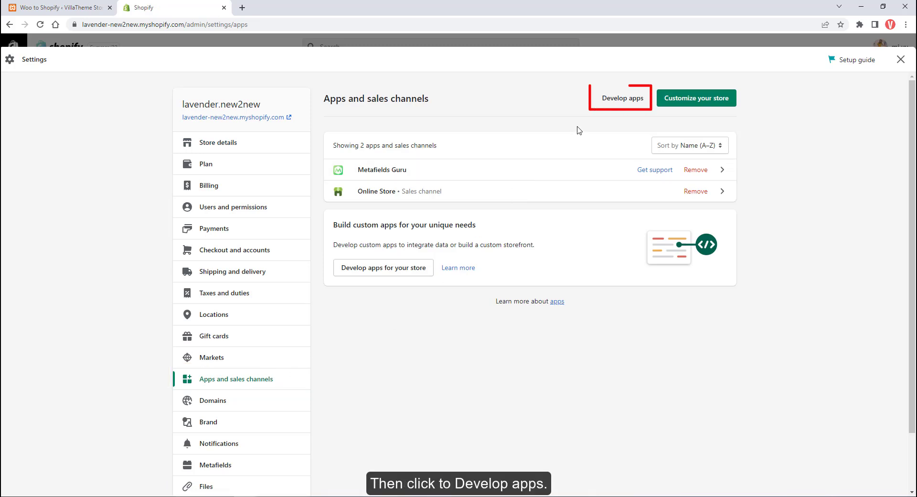
click(622, 98)
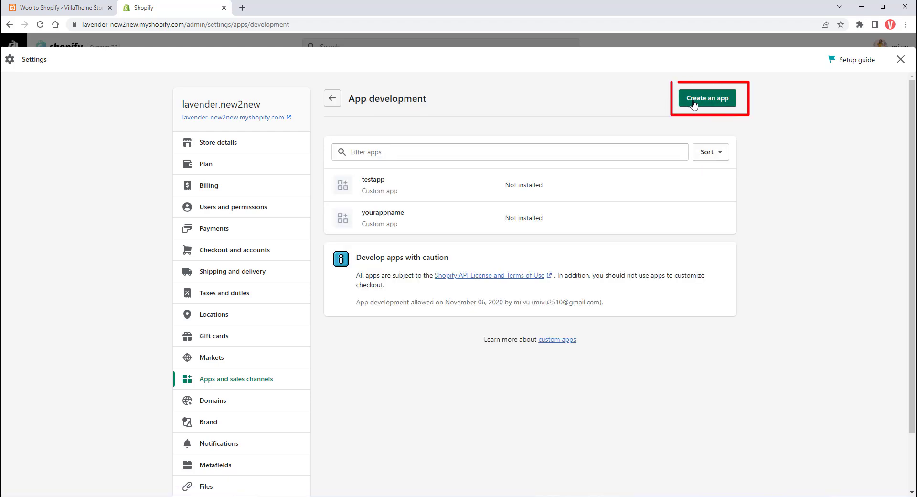
Create a Shopify custom app named 'yourappname'.
click(707, 98)
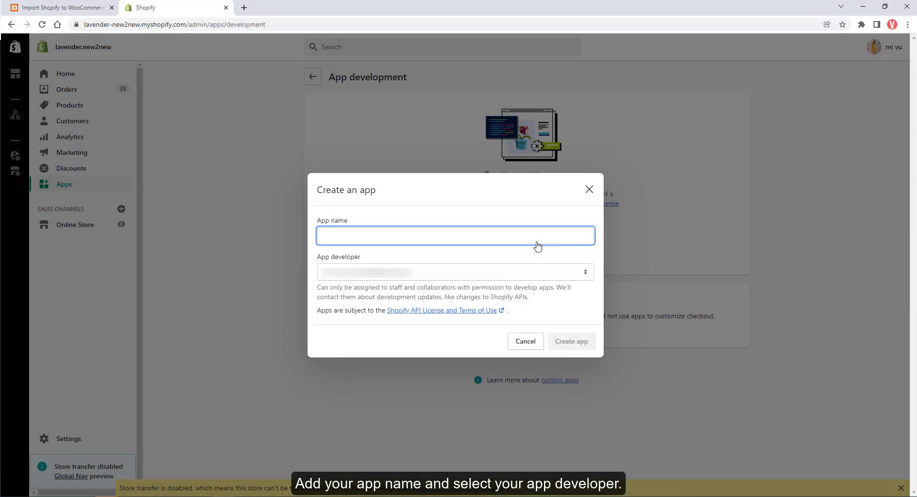
text(yourappname)
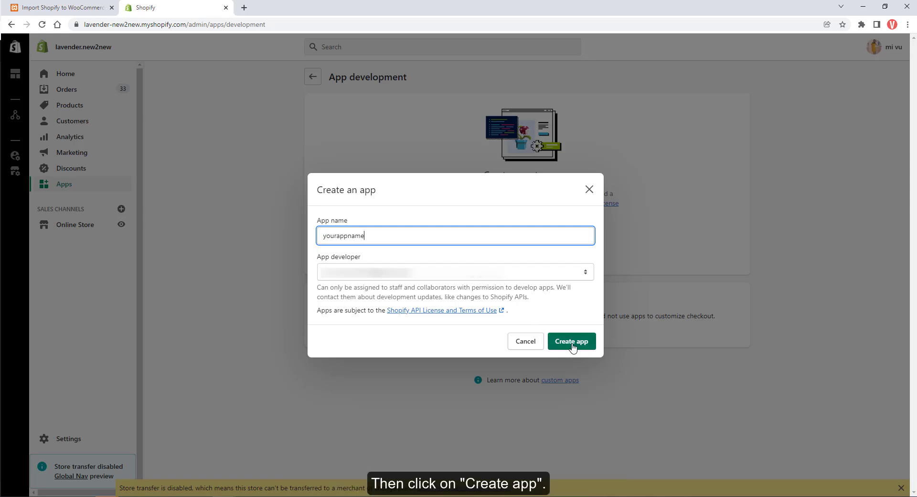
click(571, 341)
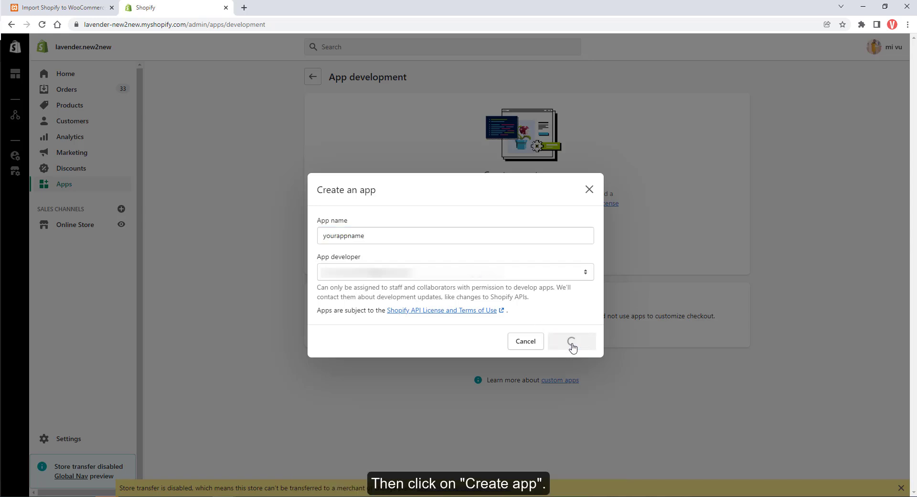
click(571, 341)
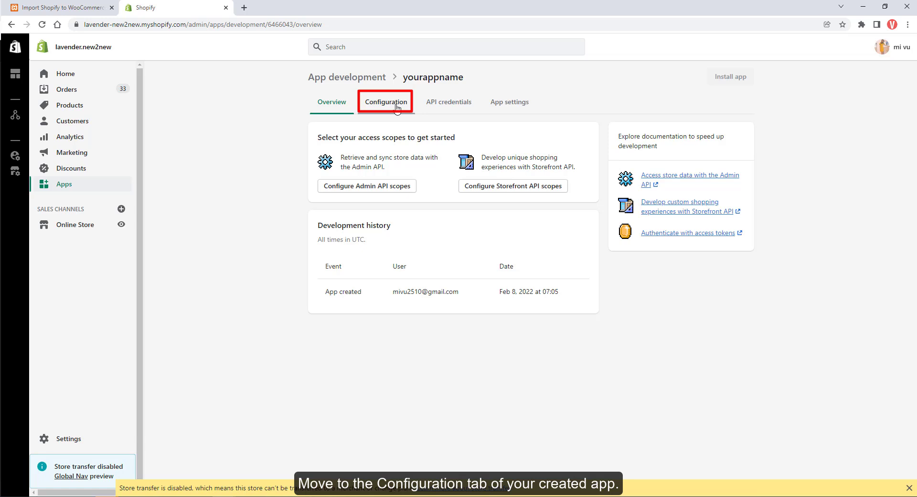
In yourappname's Admin API scopes, tick read_order_edits, read_orders and read_products.
click(385, 102)
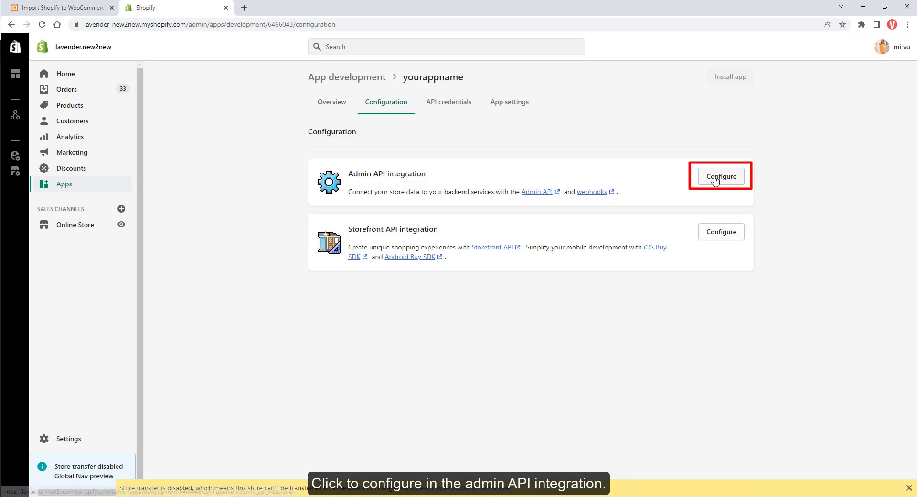
click(721, 177)
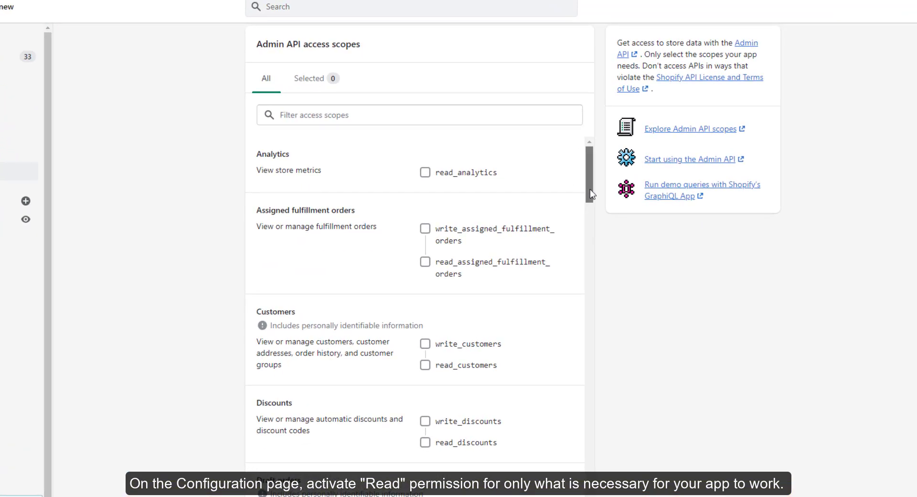
scroll(down, 3)
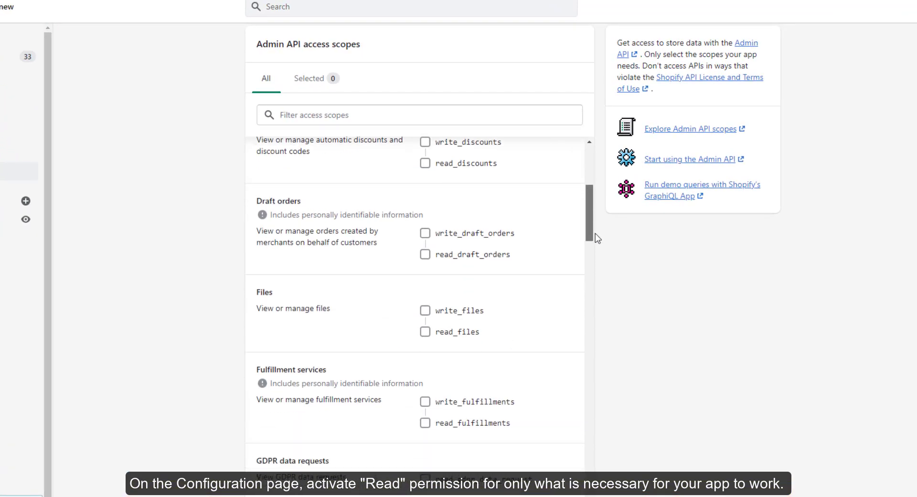
scroll(down, 3)
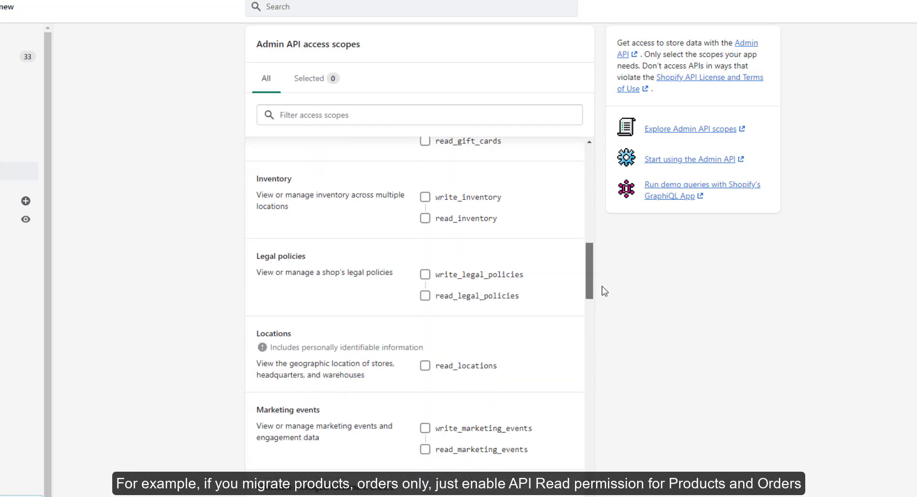
scroll(down, 3)
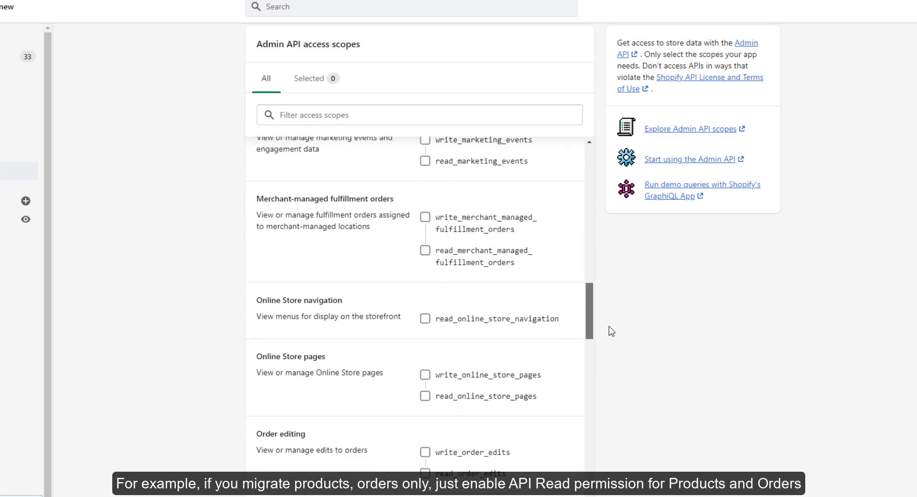
scroll(down, 3)
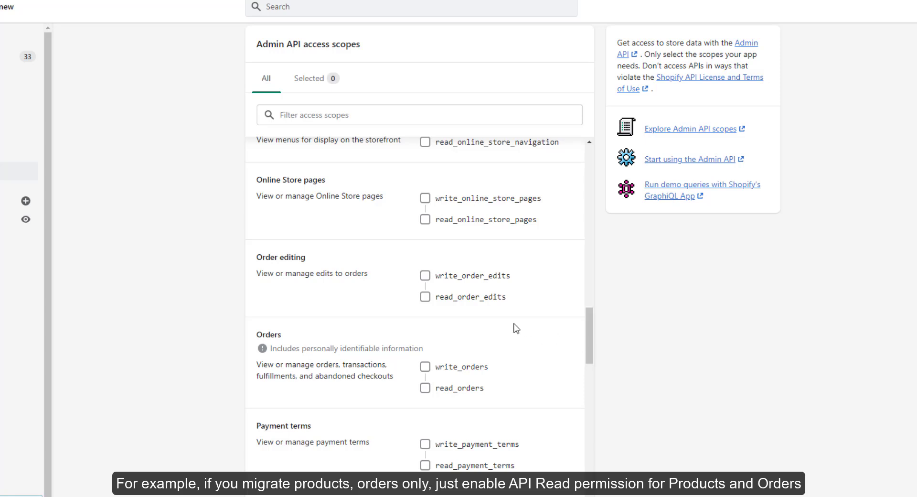
click(426, 296)
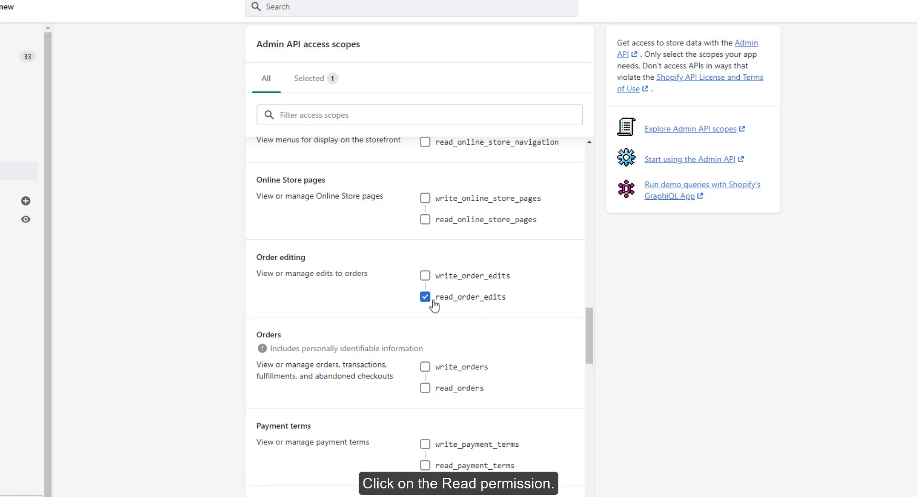
click(425, 388)
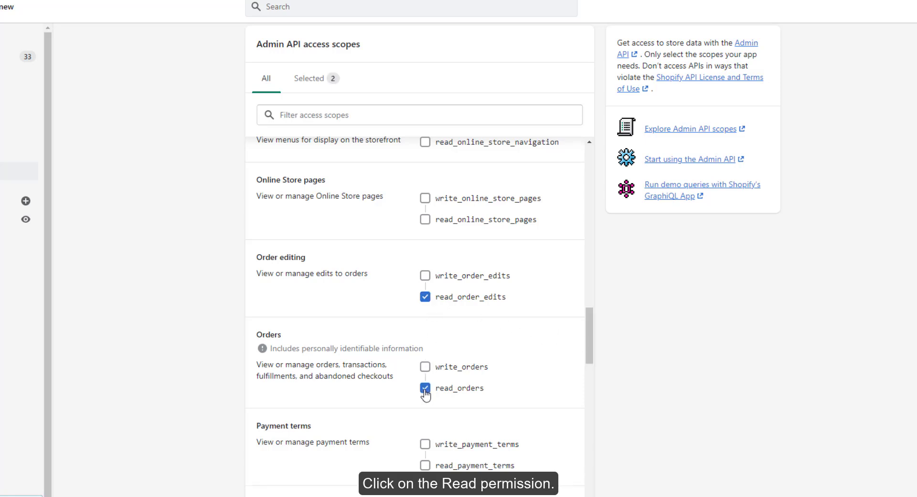
scroll(down, 3)
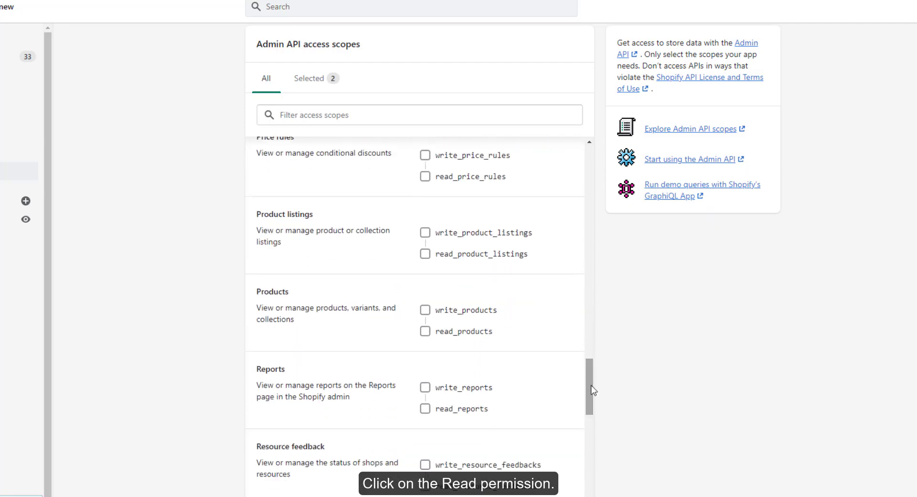
click(425, 331)
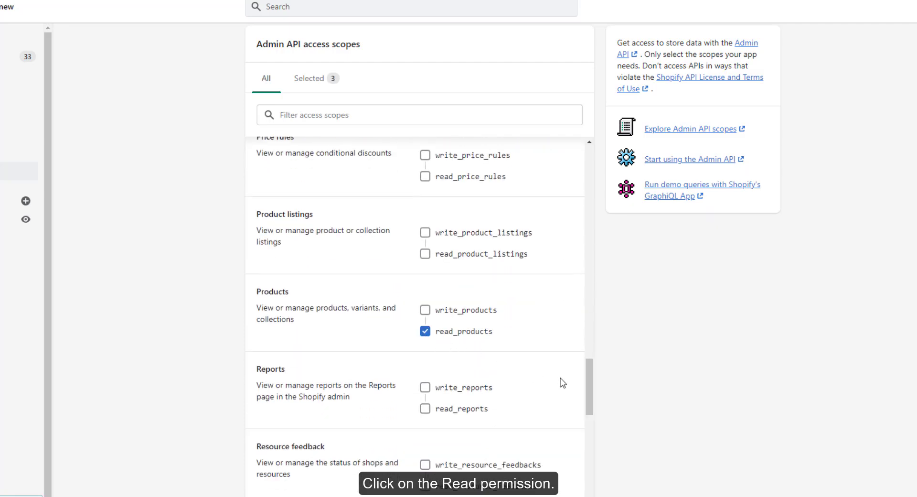
scroll(down, 3)
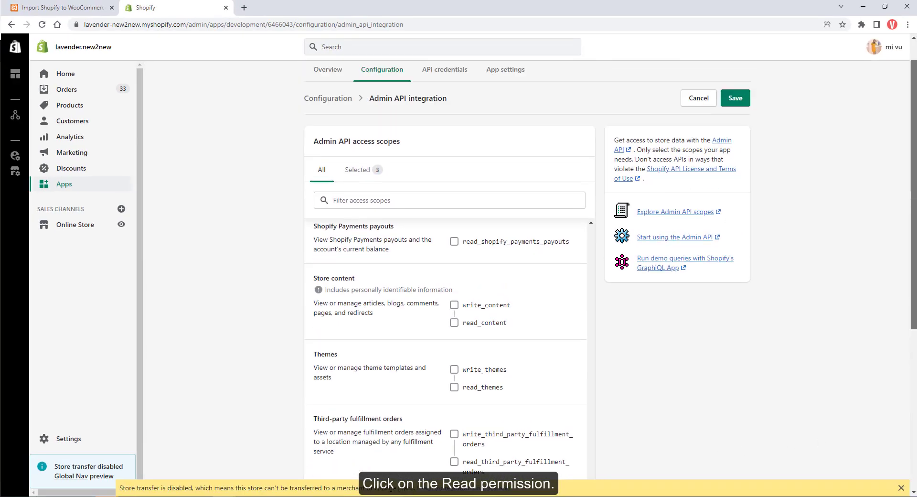
Save the scopes and install yourappname to issue its Admin API access token.
click(734, 98)
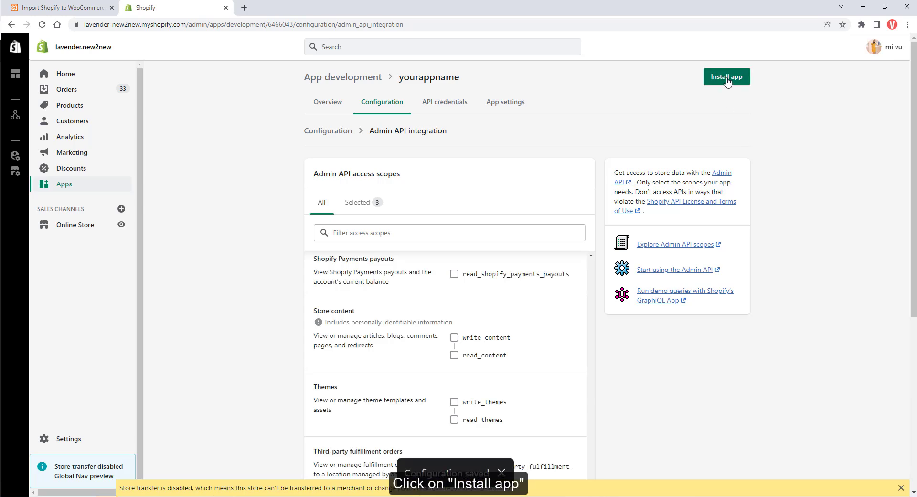
click(726, 76)
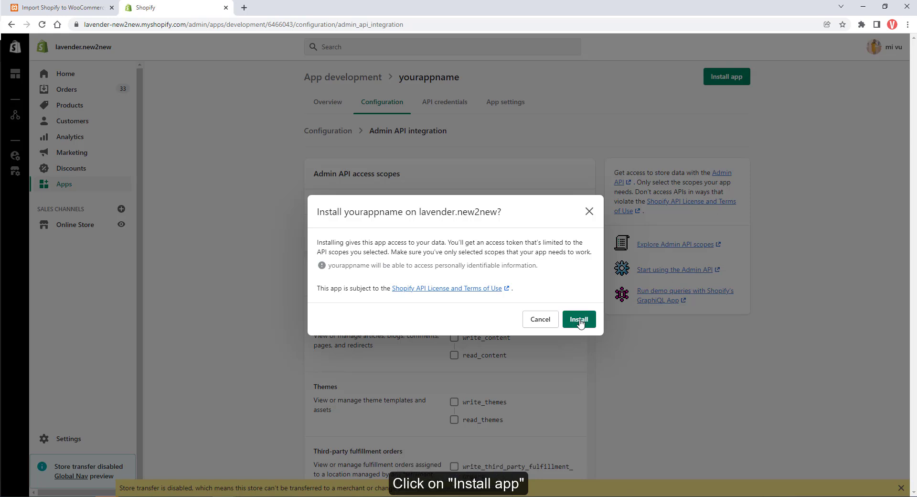
click(579, 319)
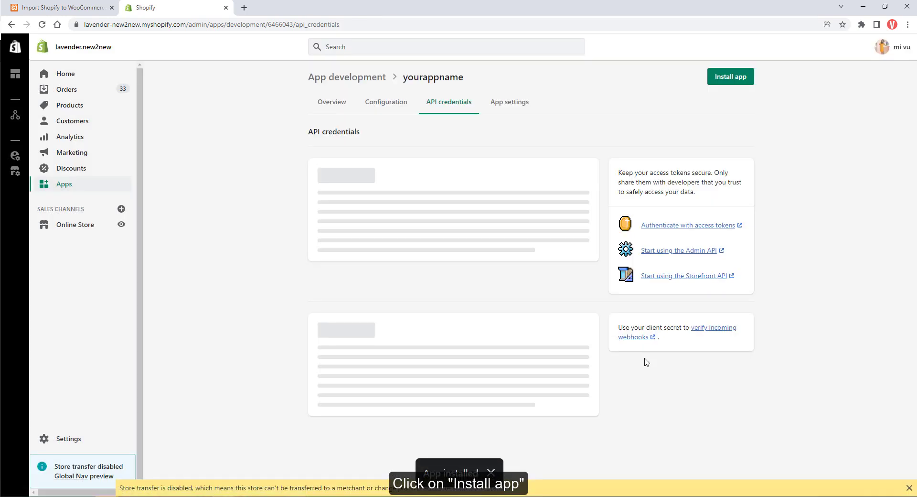
click(729, 76)
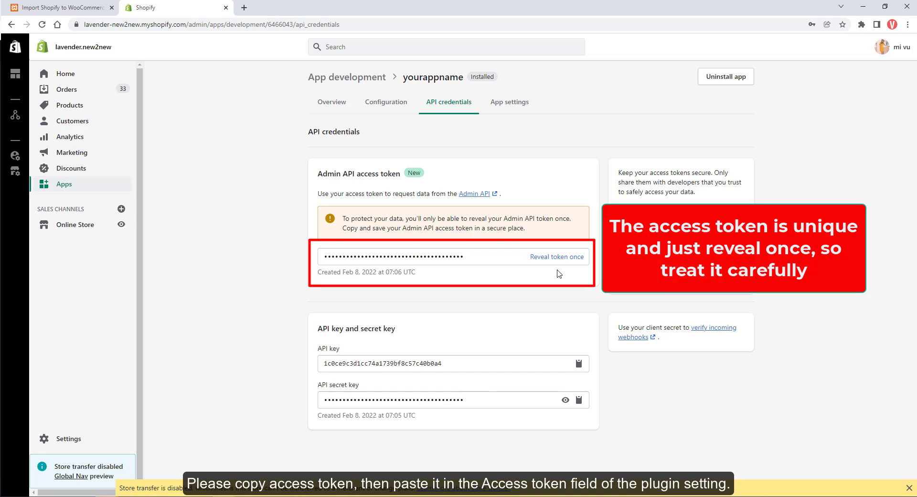
Bring up the plugin's Store address setting in WordPress.
click(58, 8)
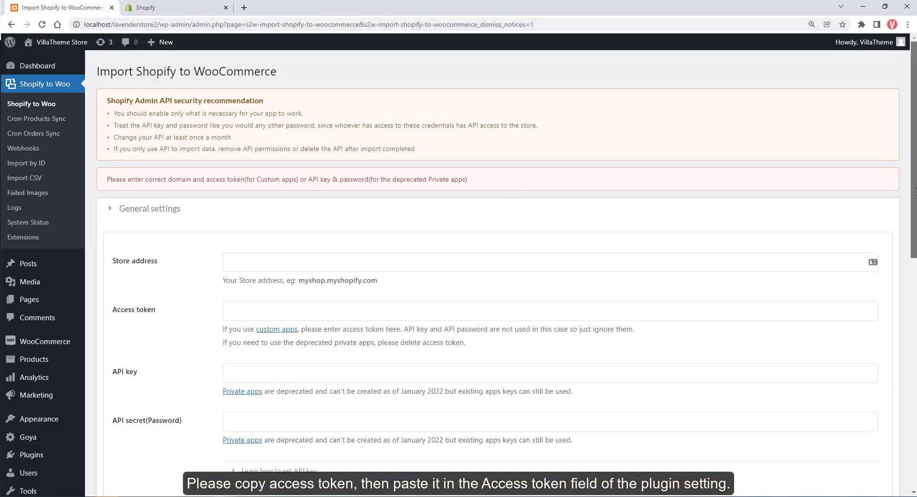
scroll(down, 3)
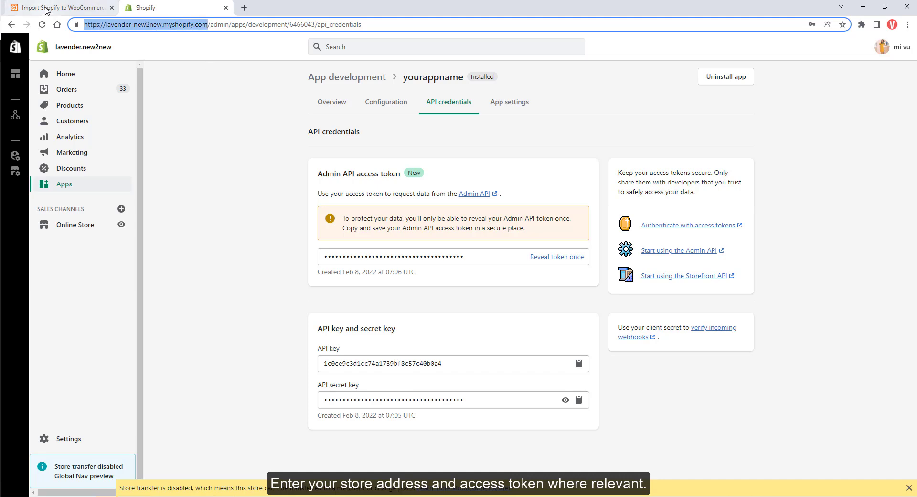
click(58, 8)
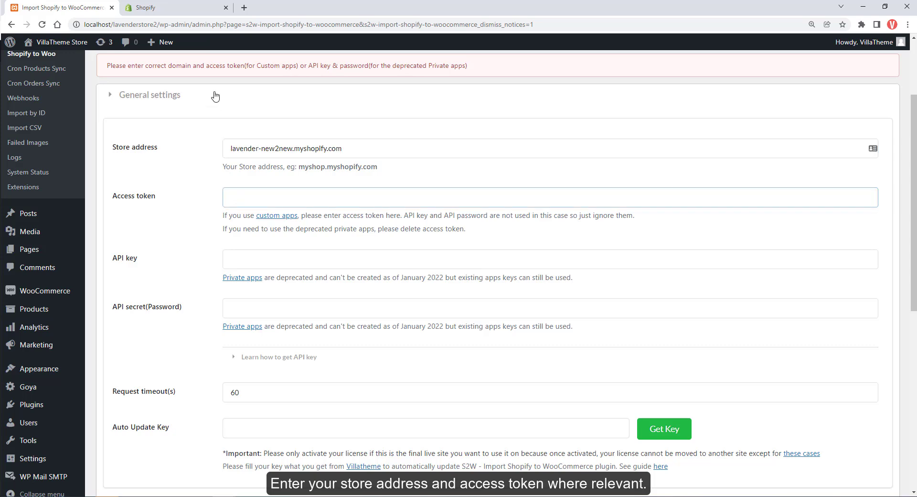
Reveal and copy the app's Admin API access token for the plugin.
click(170, 8)
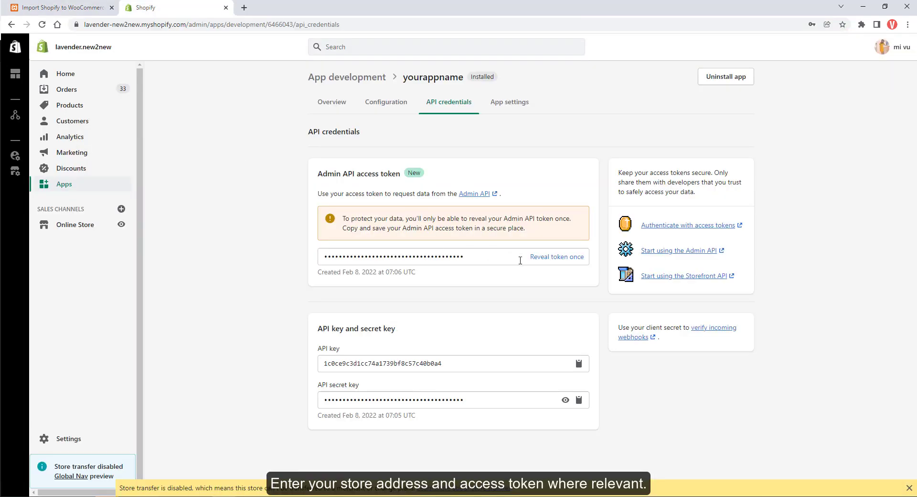
click(556, 257)
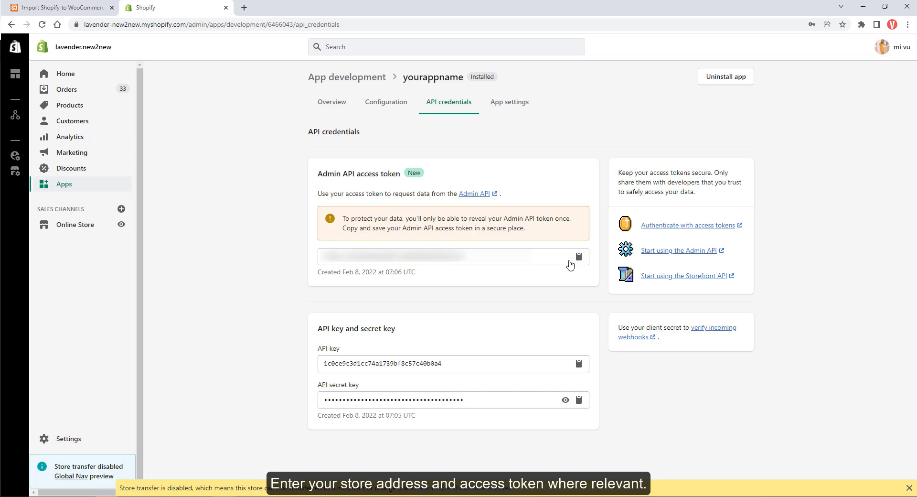
click(579, 257)
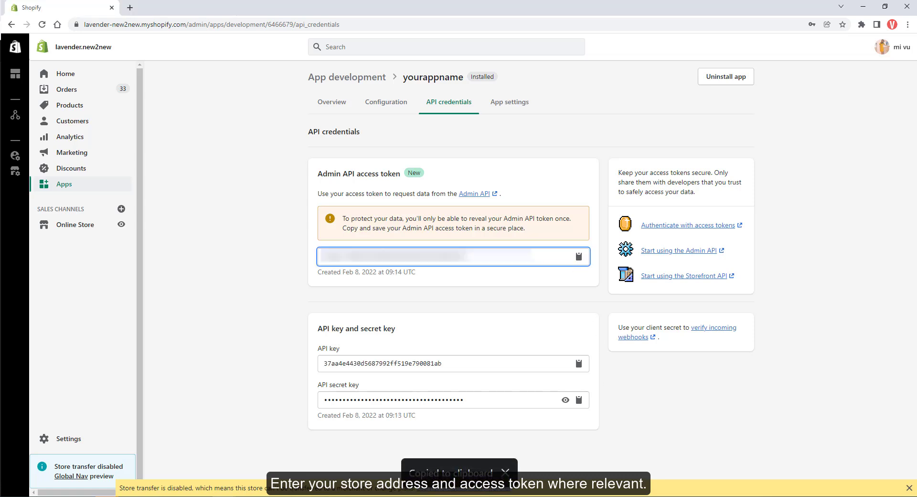
click(58, 7)
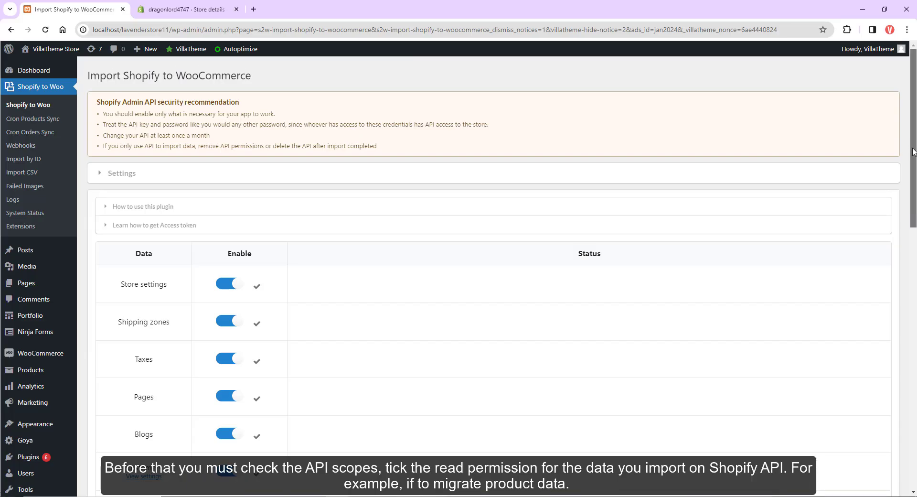
Filter Admin API scopes by 'product', grant read_products and read_product_listings, and save.
scroll(down, 3)
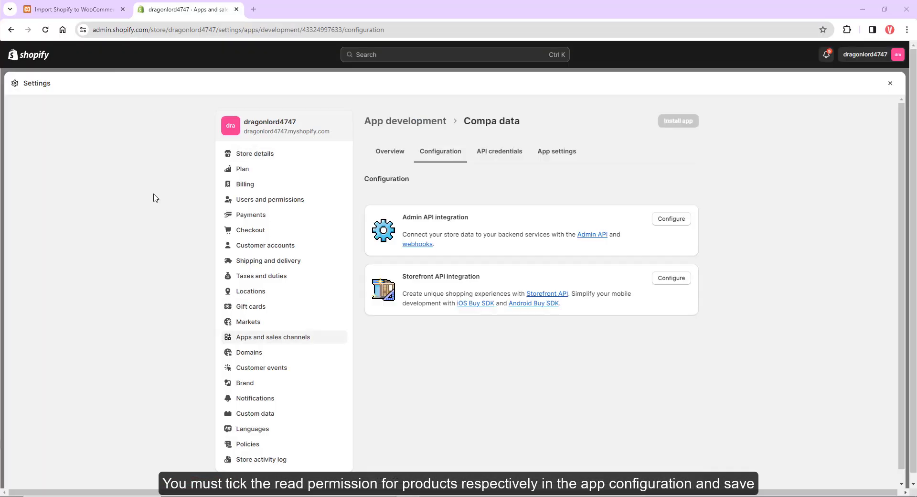
click(670, 218)
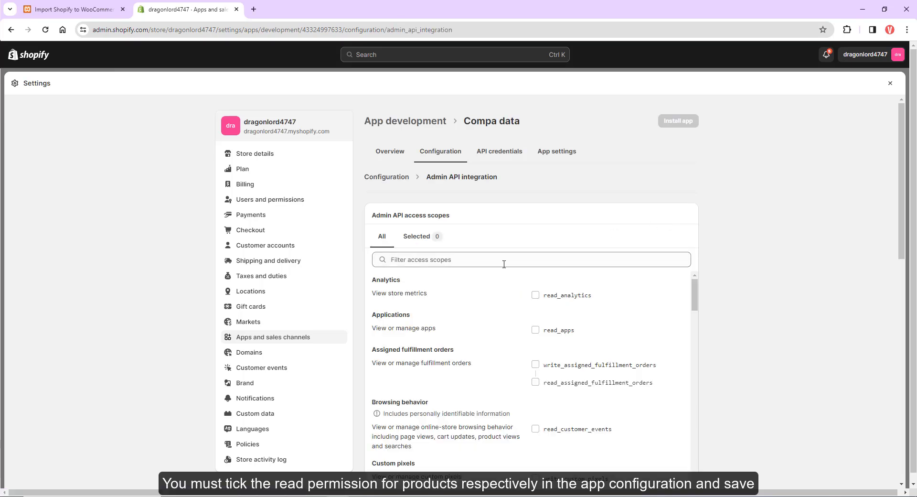
text(product)
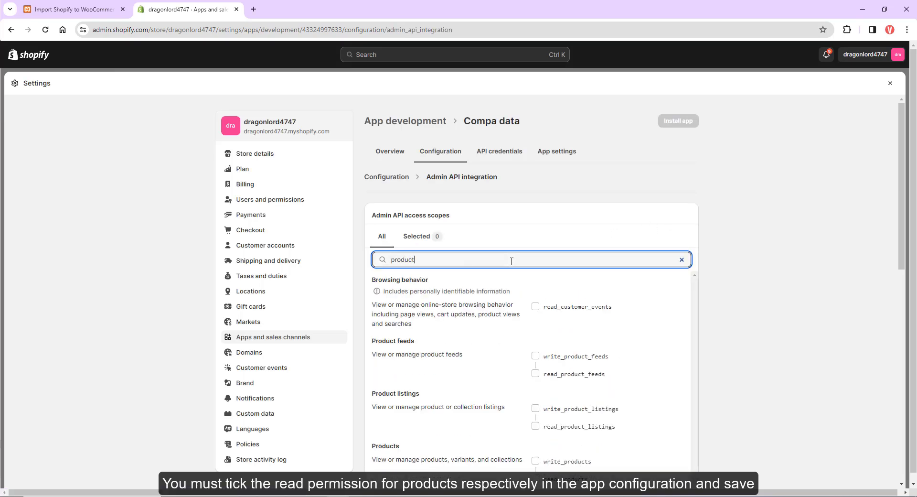
scroll(down, 3)
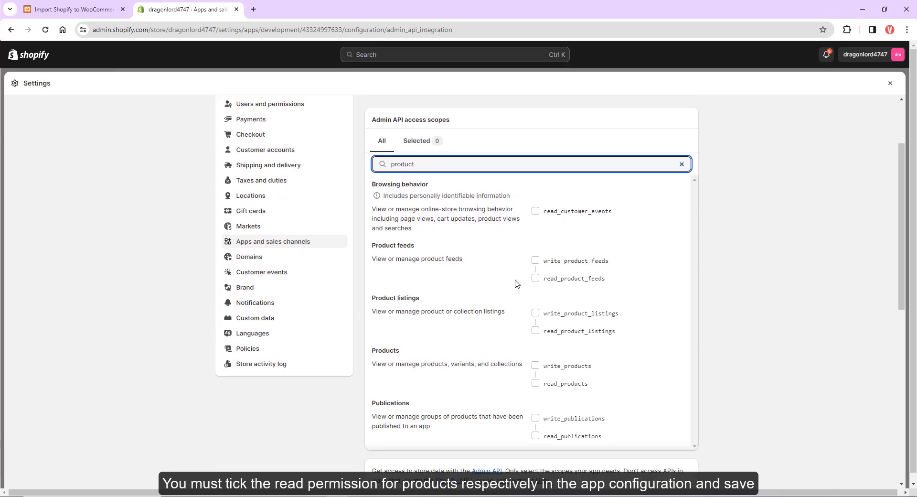
click(535, 382)
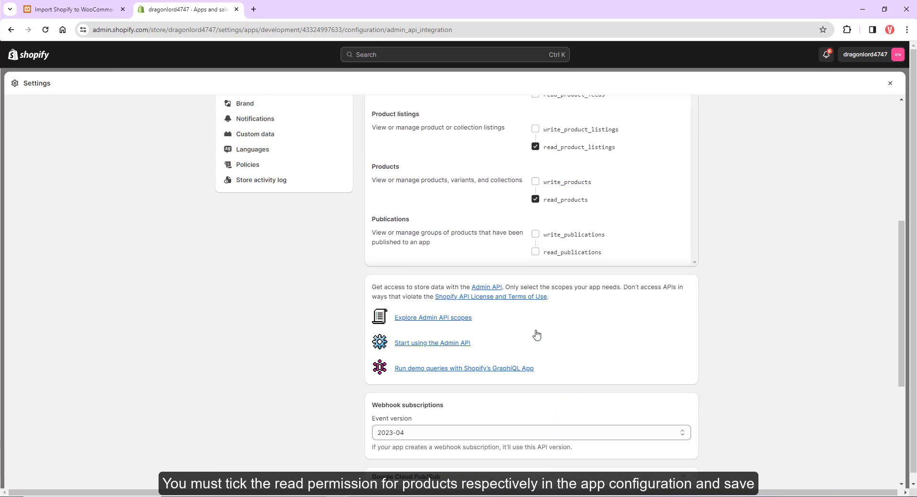
scroll(down, 3)
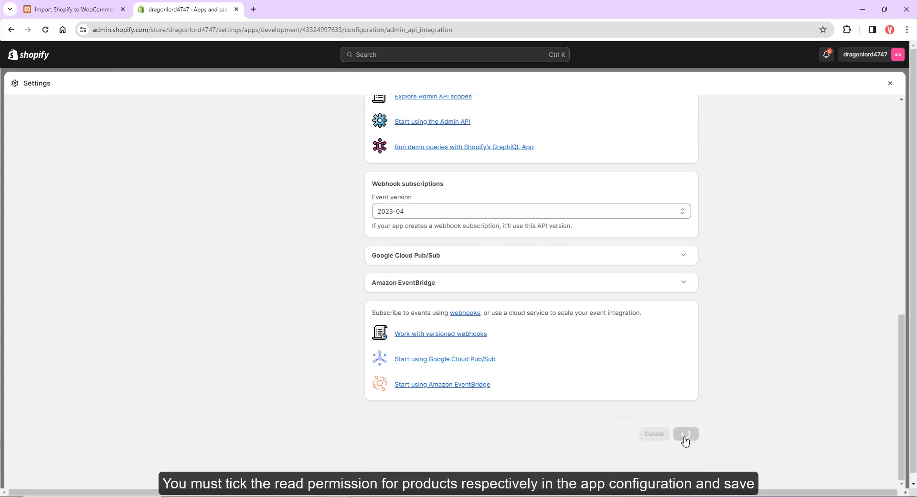
click(685, 437)
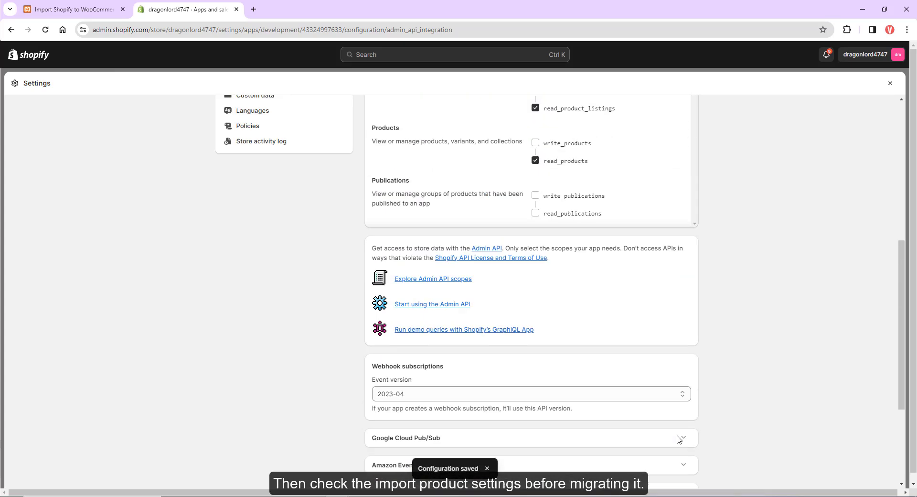
Enable only Products in the importer and review the expanded Import Products options.
click(72, 9)
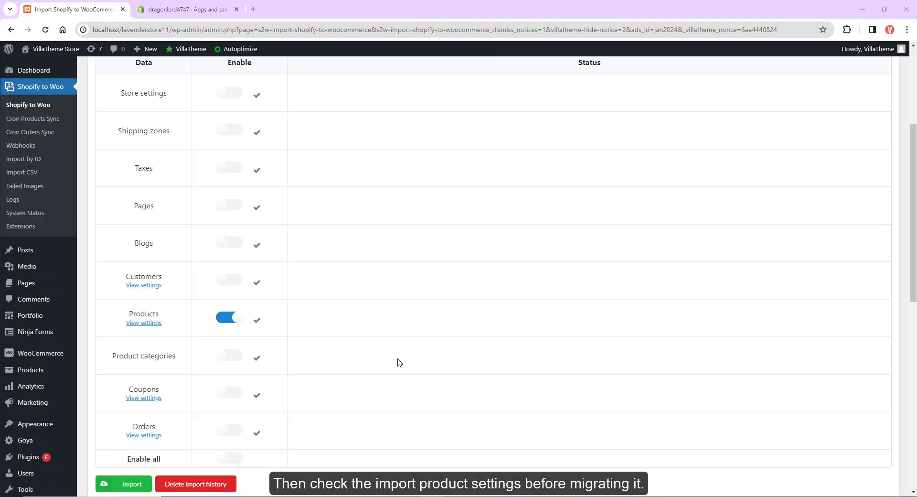
click(143, 322)
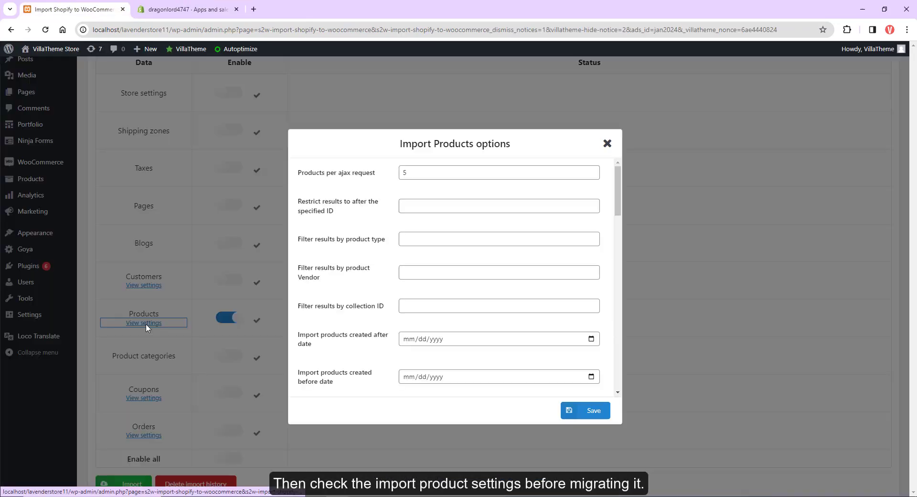
click(607, 143)
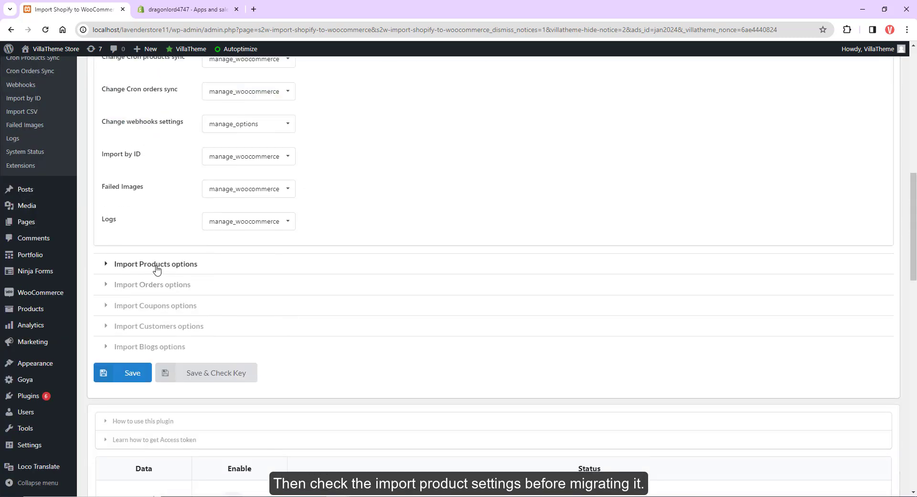
click(156, 263)
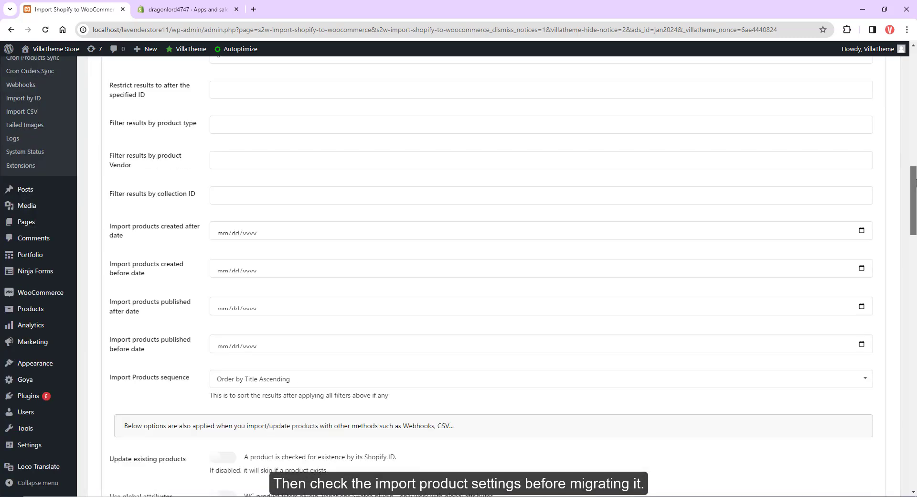
scroll(down, 3)
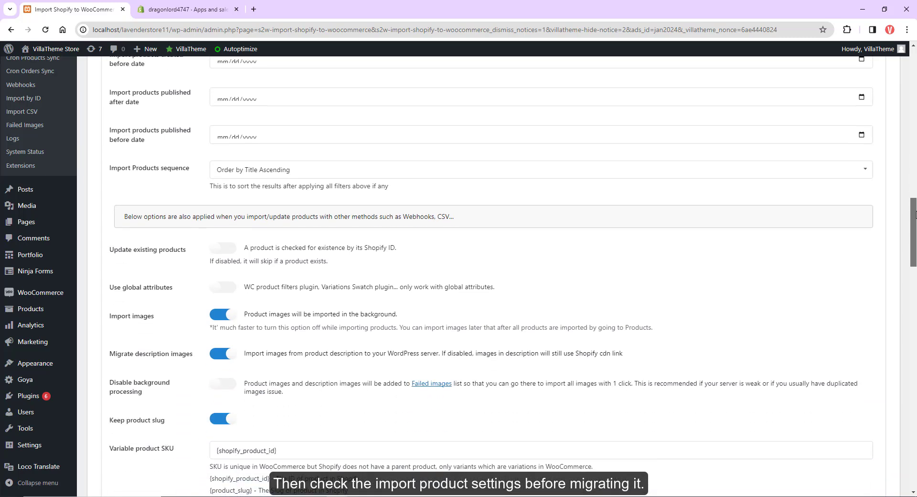
scroll(down, 3)
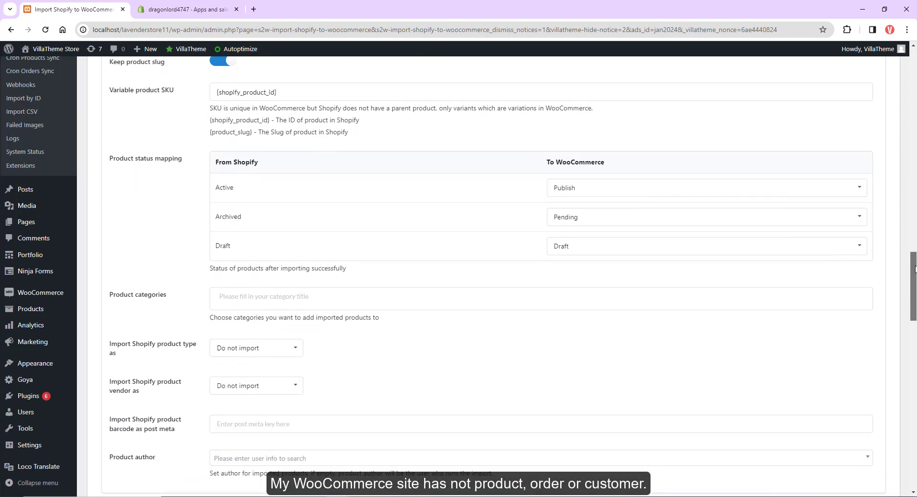
scroll(down, 3)
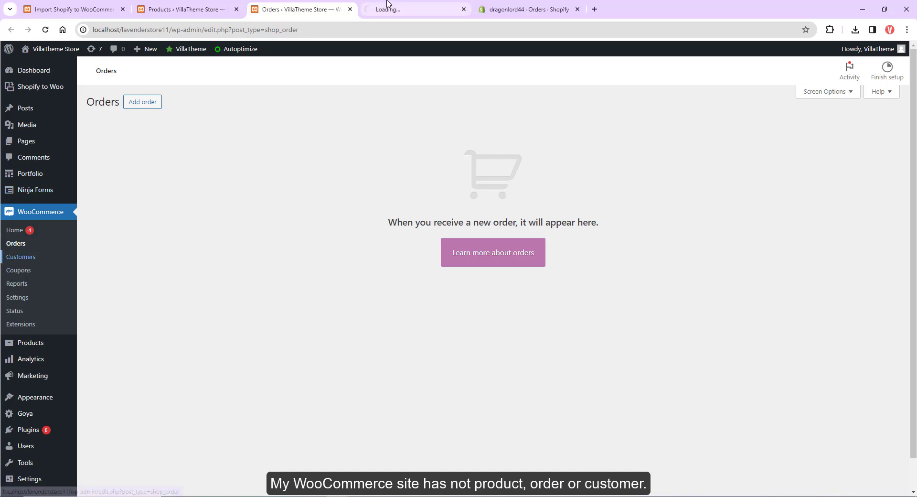
Compare WooCommerce's empty customer list with Shopify's customers, products and orders.
click(21, 257)
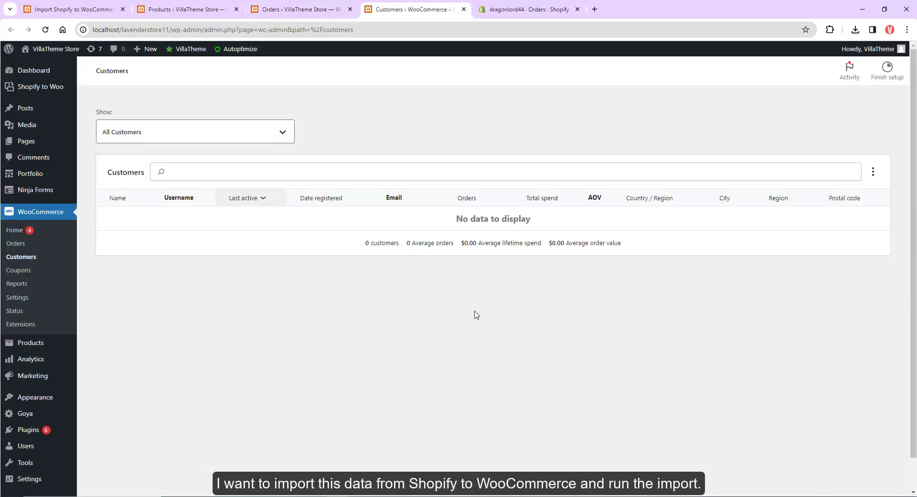
click(528, 8)
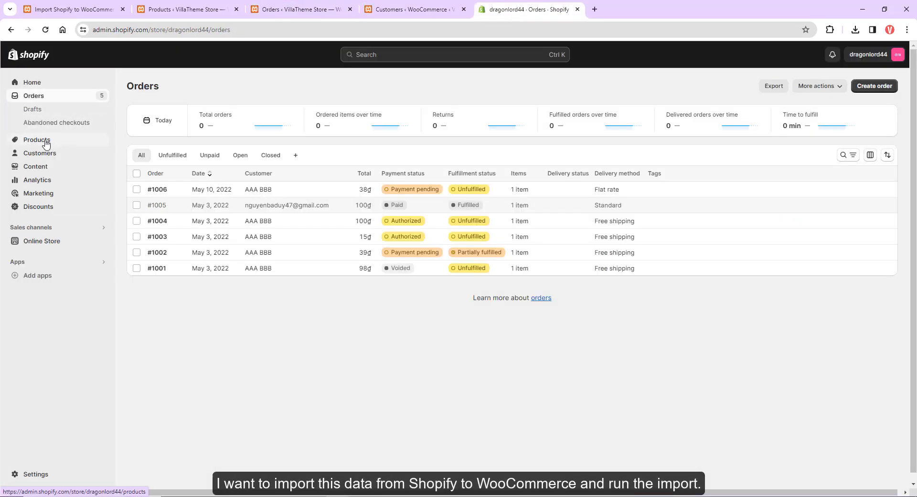
click(37, 140)
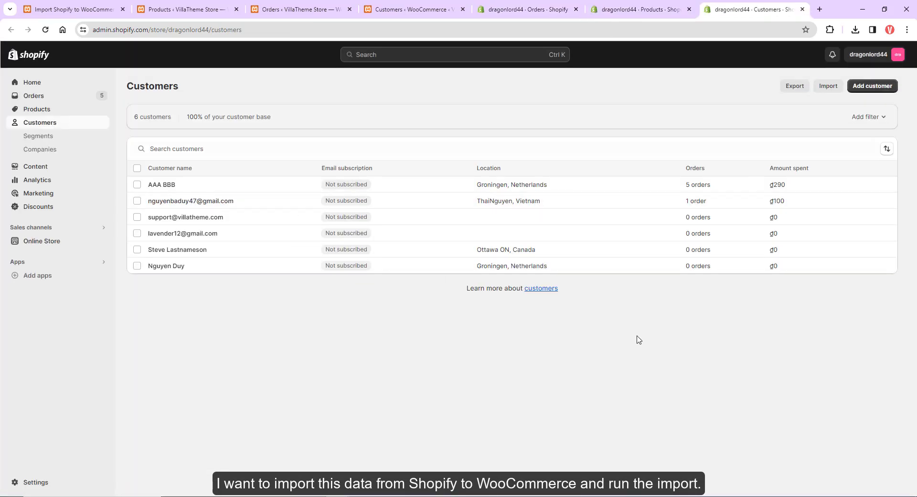
click(640, 8)
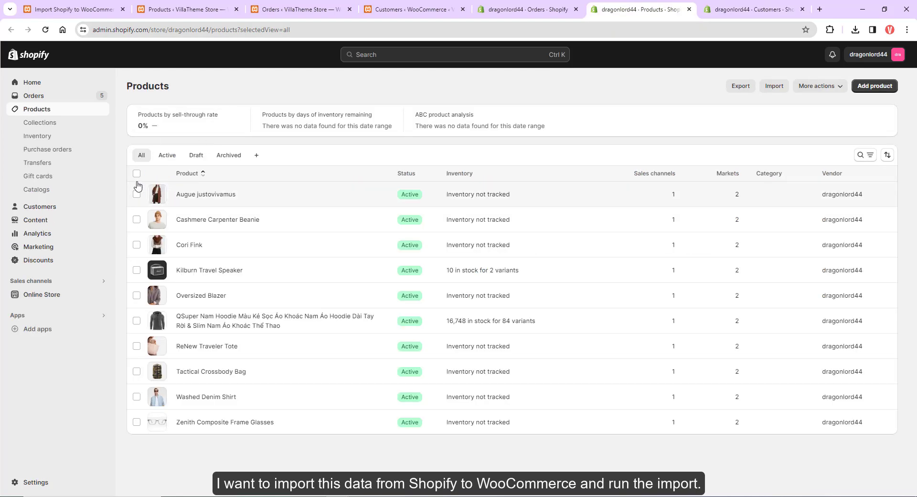
click(526, 8)
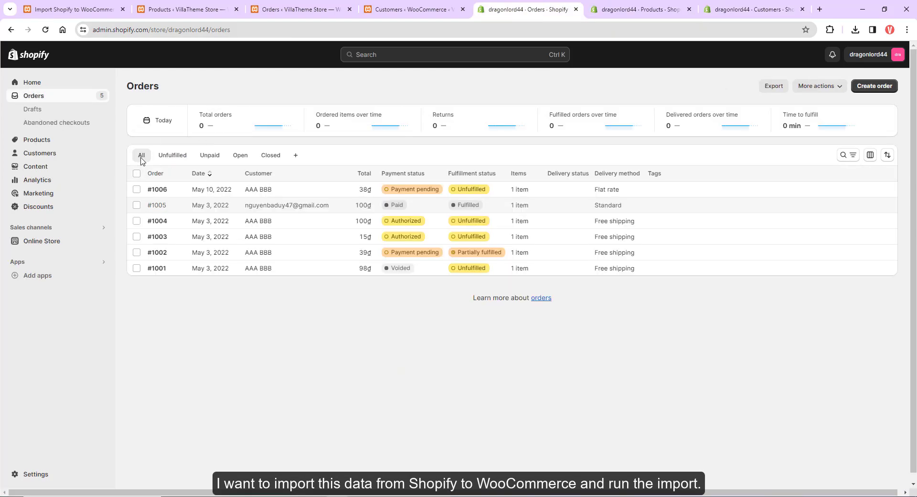
click(70, 8)
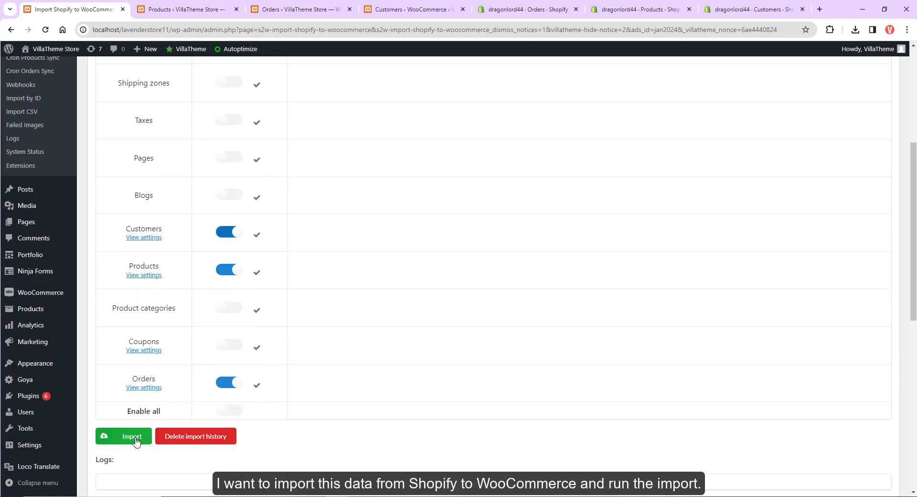
Import customers, products and orders, then view the WooCommerce Products list.
click(125, 436)
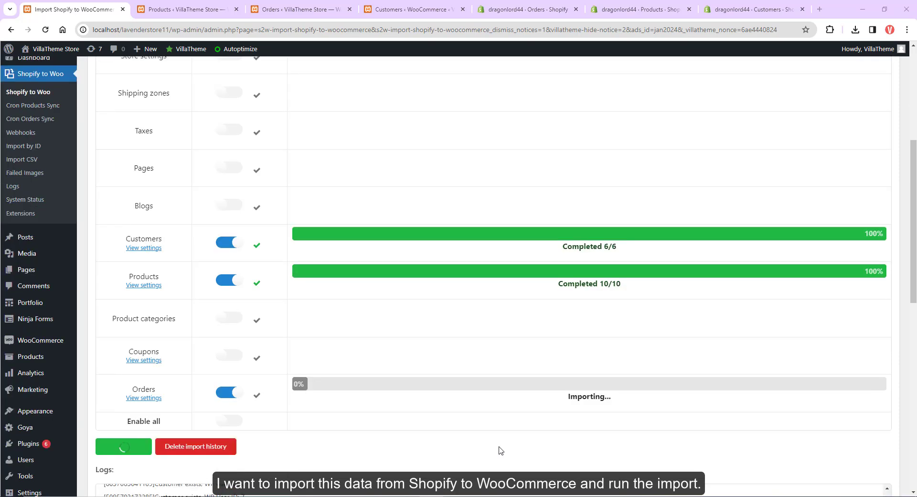
click(184, 9)
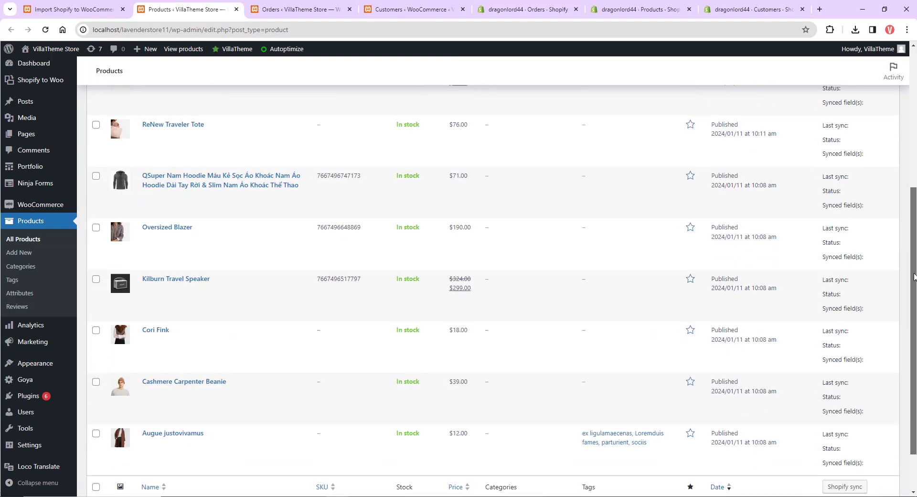
Compare the six imported WooCommerce orders and customers with Shopify's customers, selecting all orders.
click(754, 8)
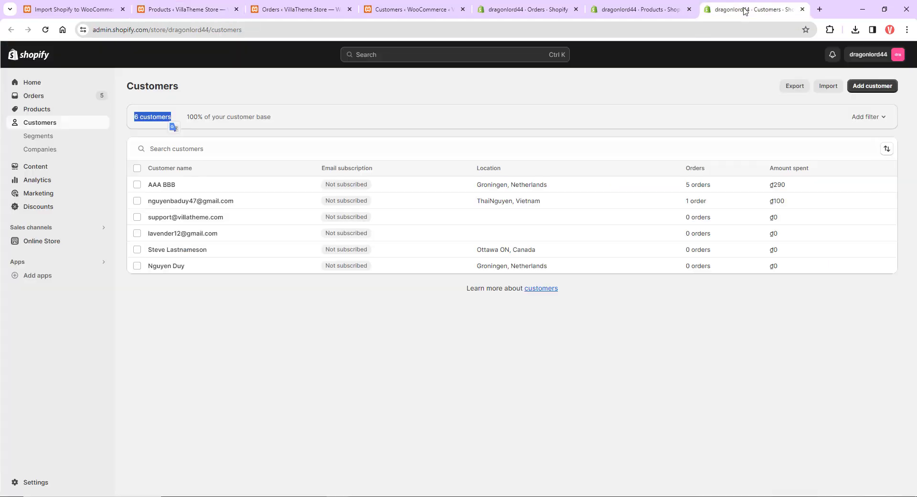
click(300, 9)
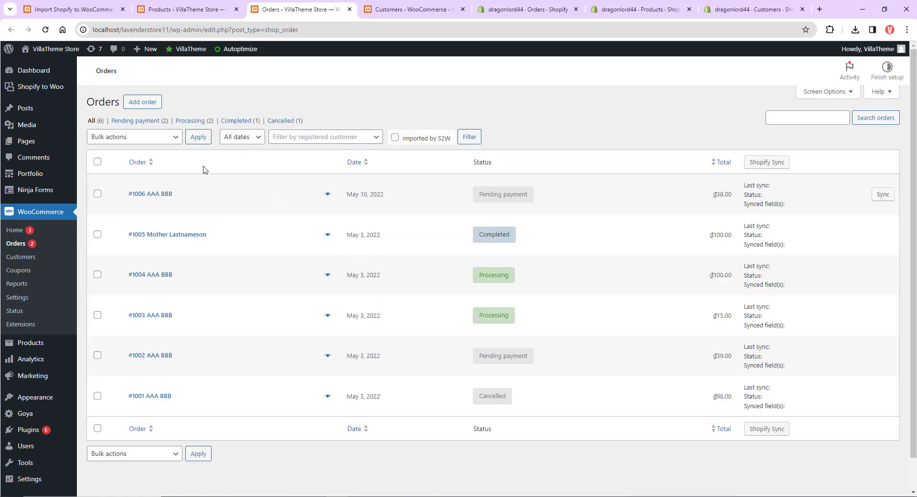
click(97, 162)
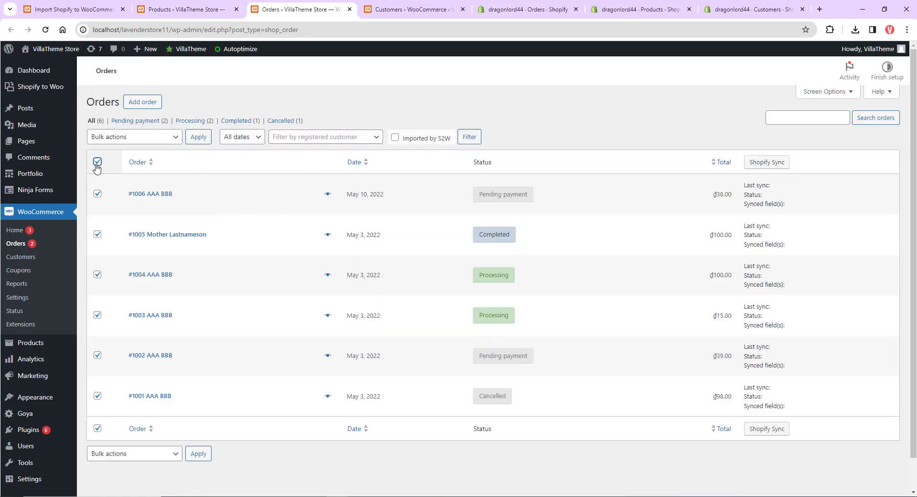
click(754, 9)
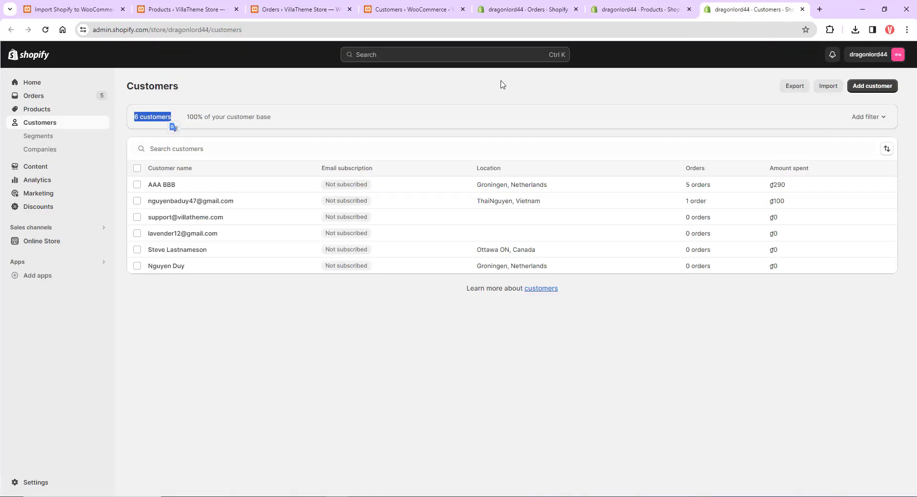
click(414, 9)
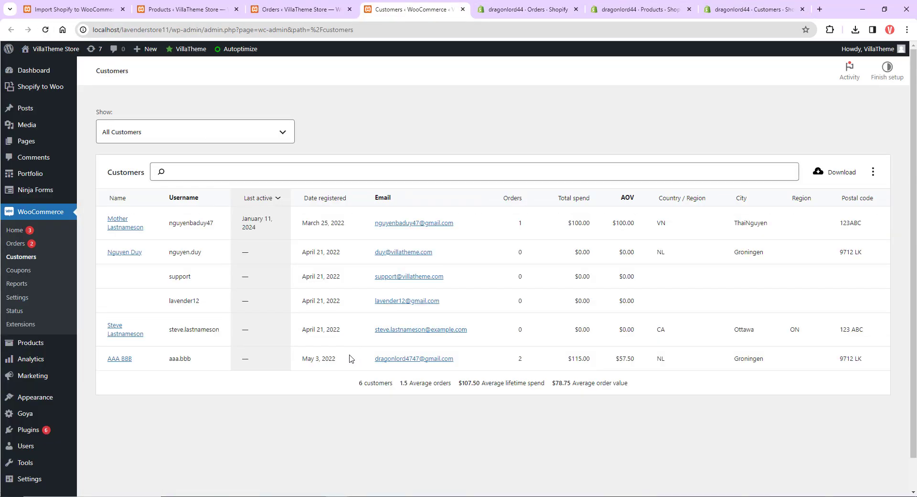
click(753, 8)
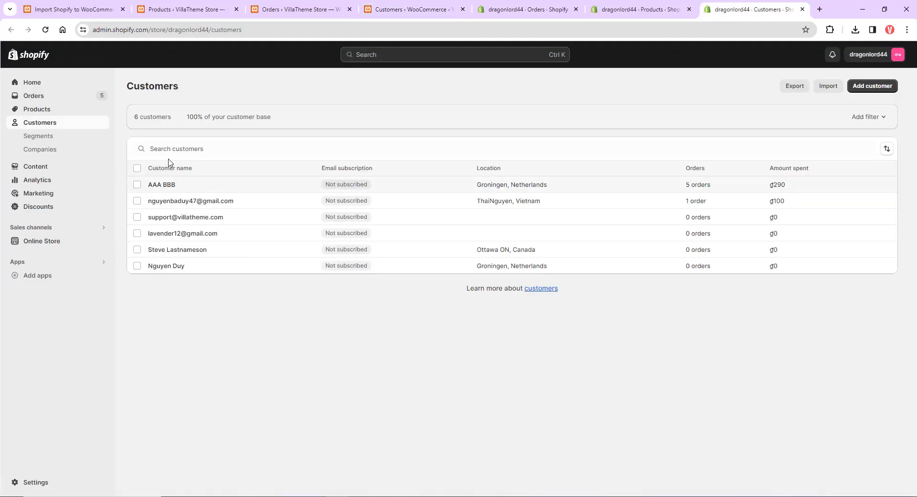
click(71, 9)
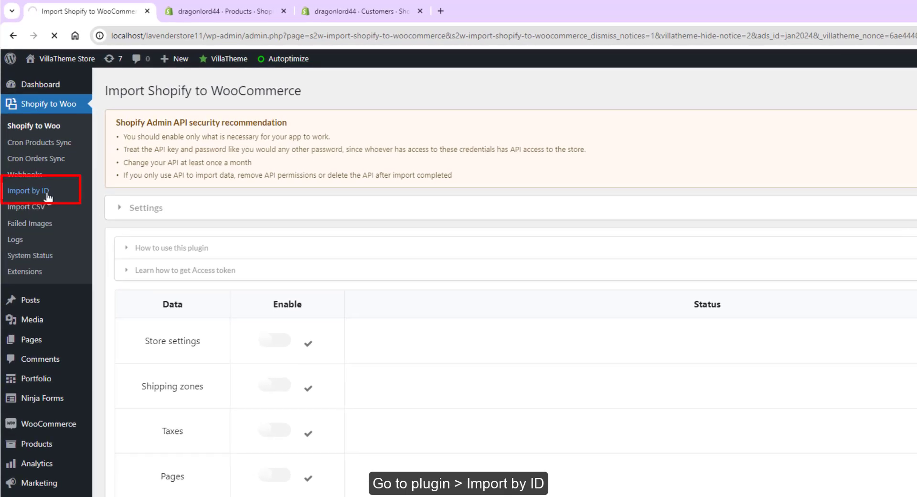
Import Augue justovivamus and Oversized Blazer using product IDs copied from their Shopify URLs.
click(28, 191)
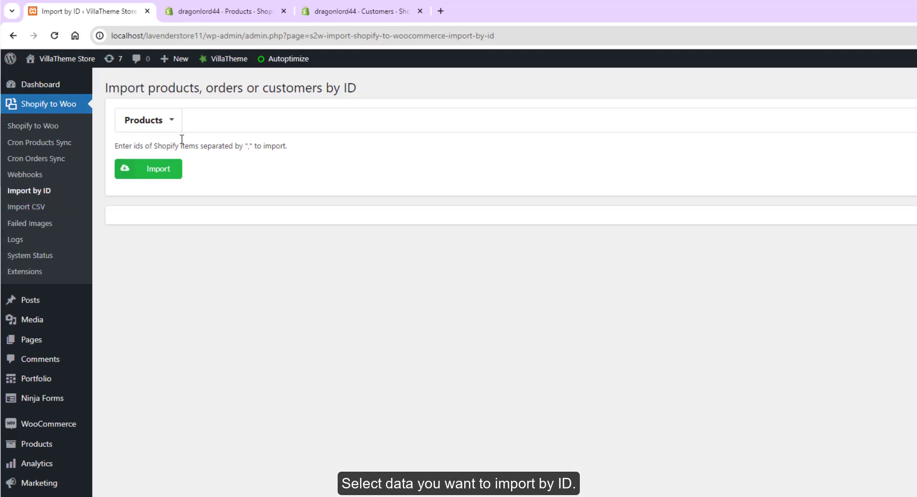
click(149, 120)
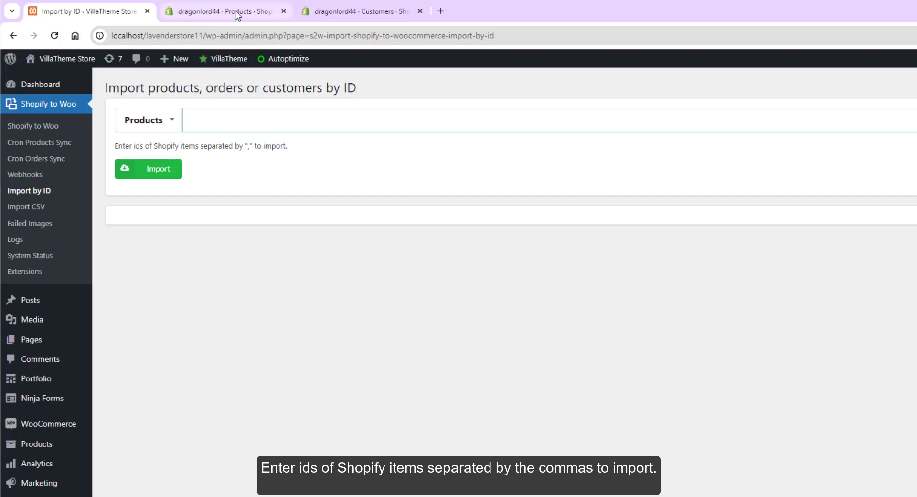
click(225, 11)
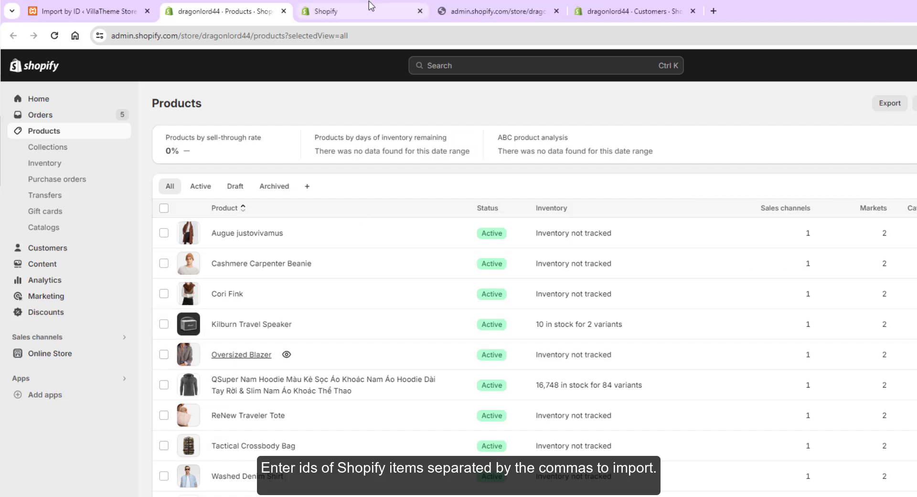
click(247, 234)
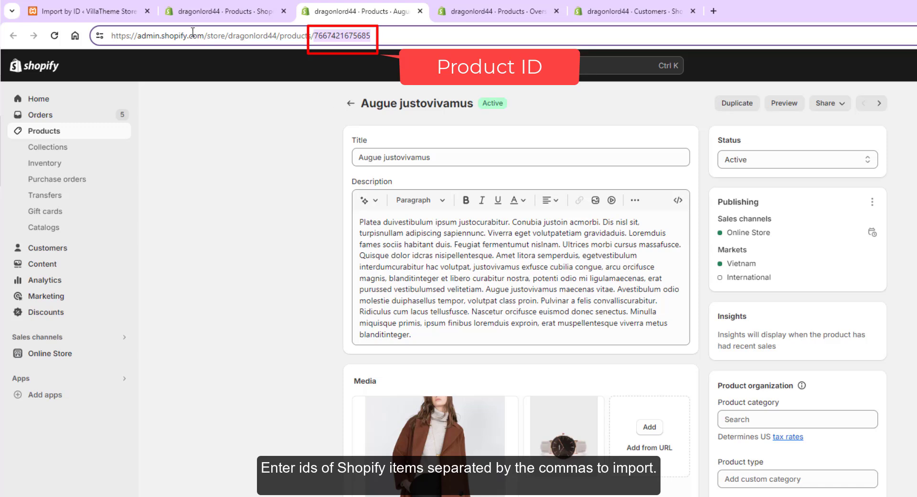
click(82, 11)
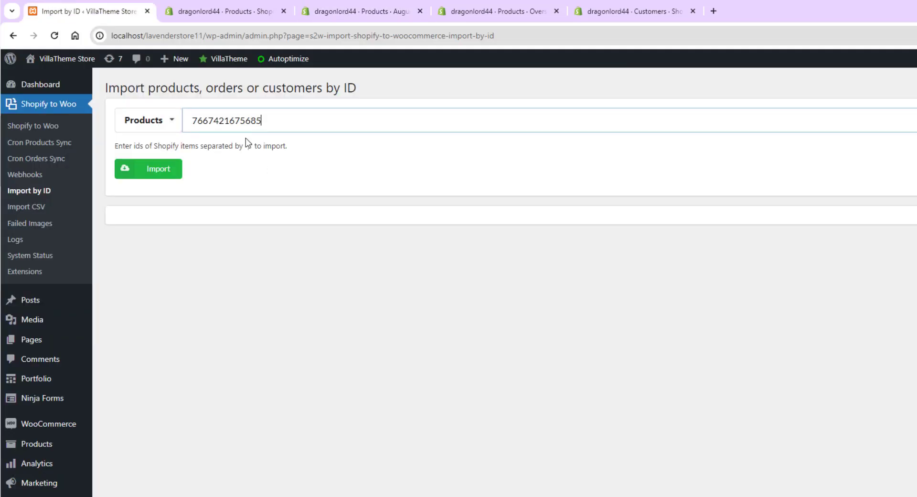
click(497, 11)
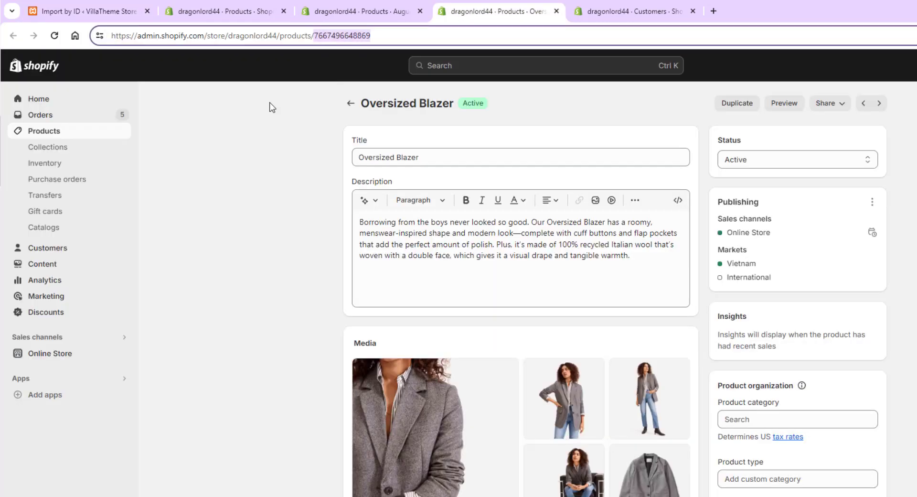
click(85, 11)
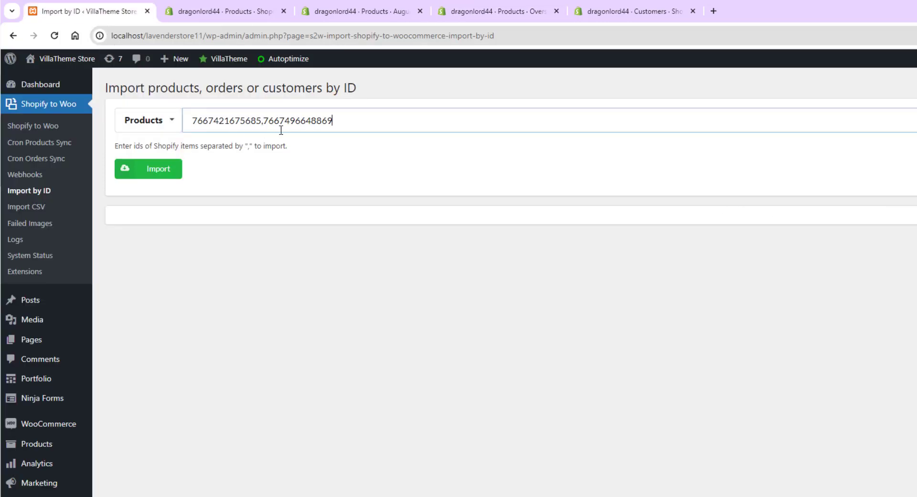
click(148, 169)
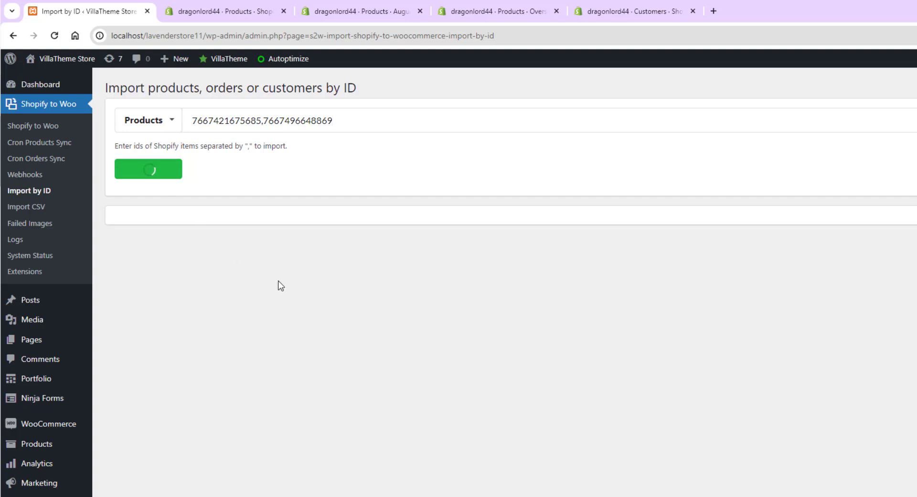
click(148, 168)
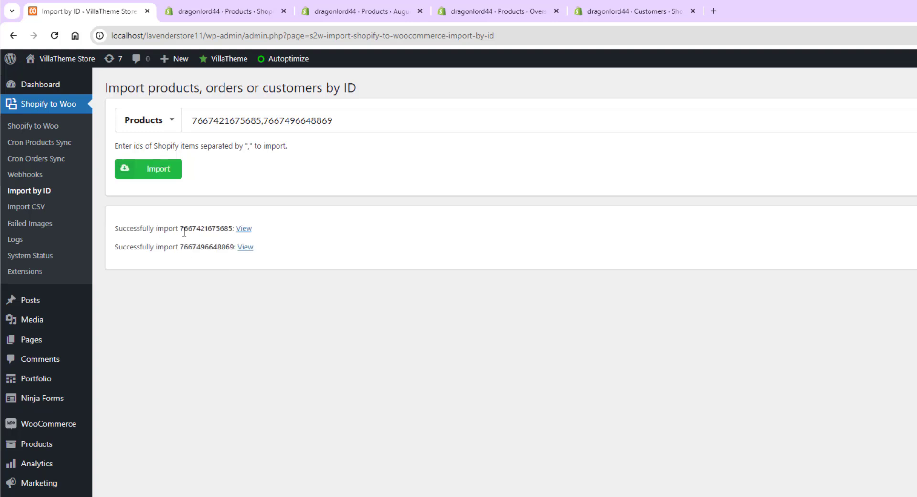
Open both imported products in WooCommerce and compare them with their Shopify originals.
click(244, 228)
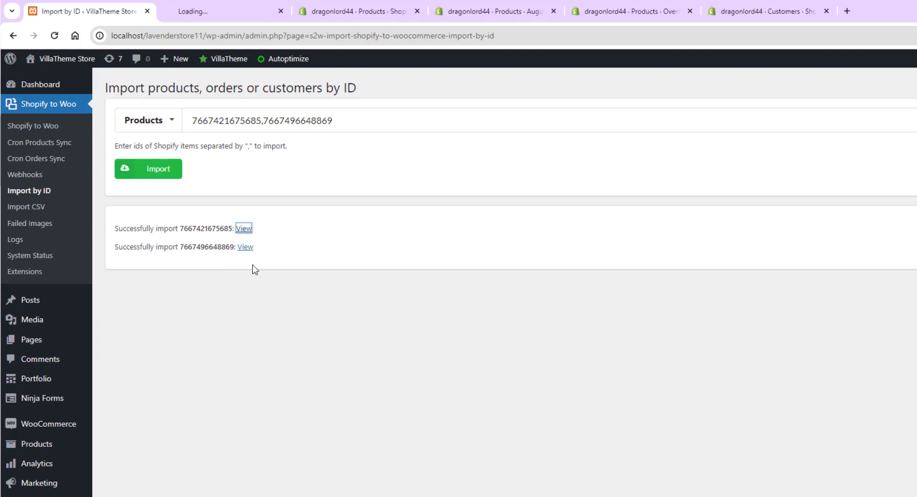
click(244, 228)
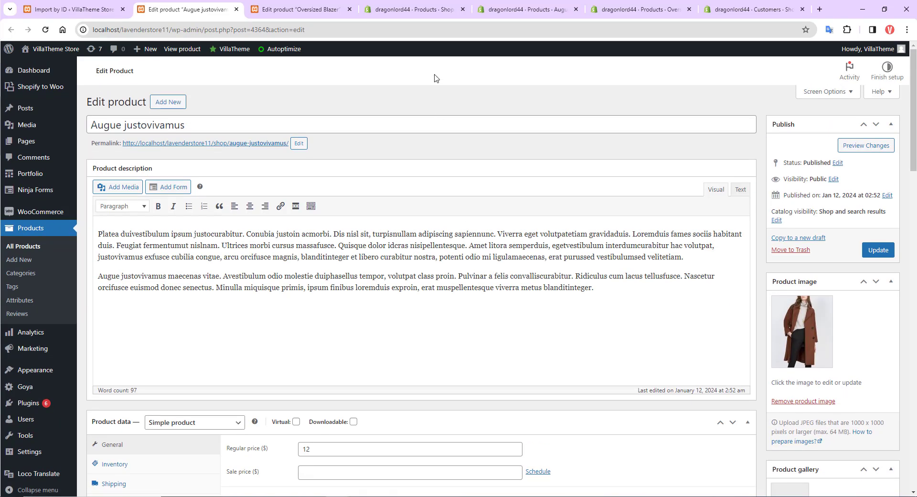
click(524, 9)
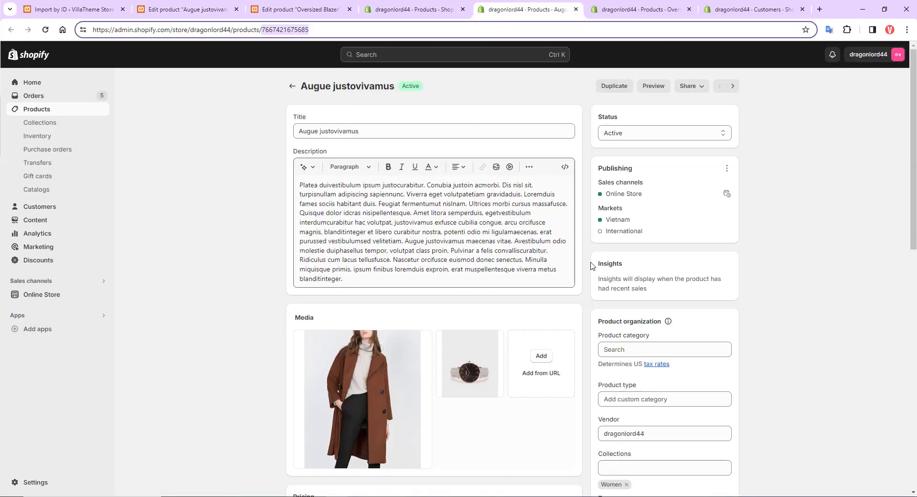
scroll(down, 3)
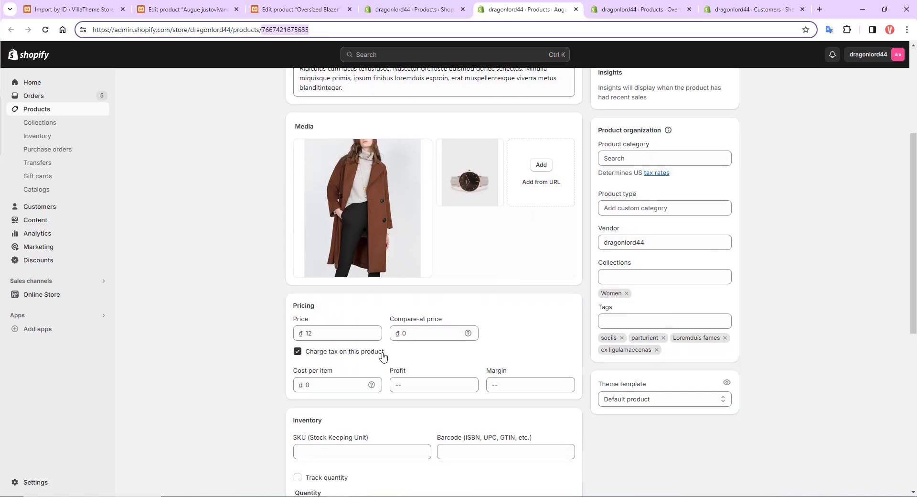
click(298, 9)
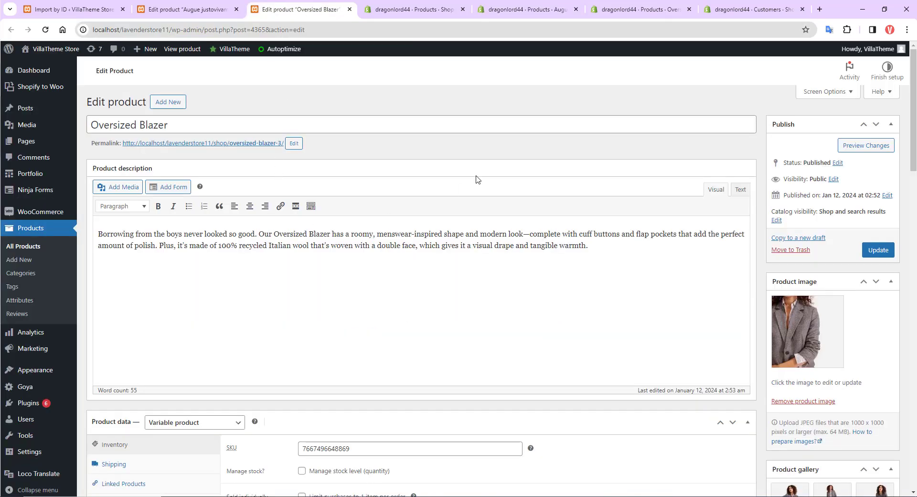
scroll(down, 3)
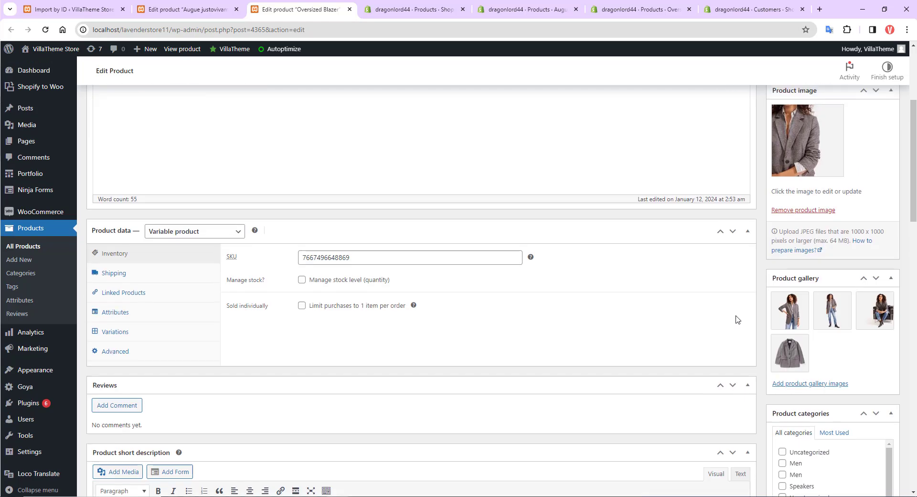
click(639, 8)
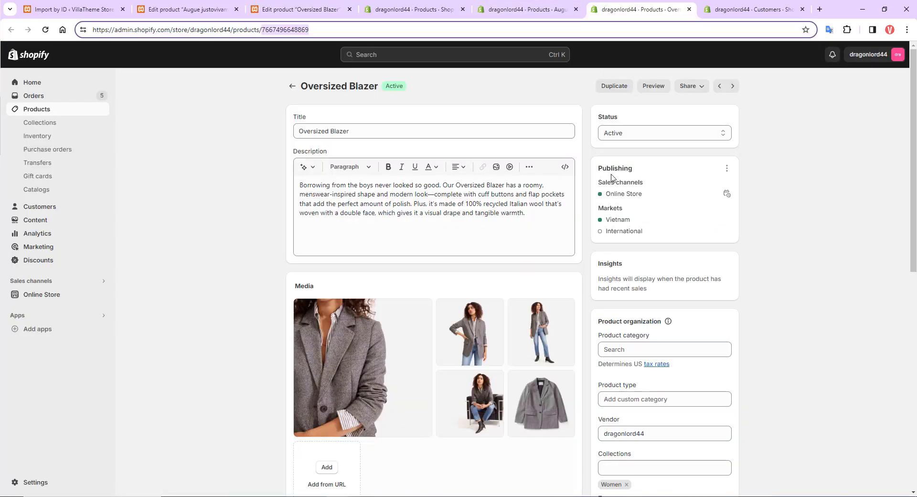
mouse_move(269, 126)
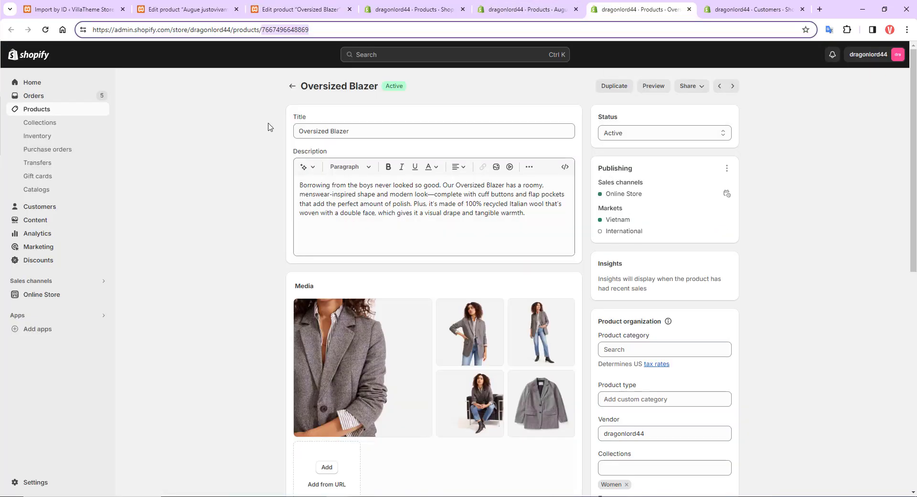
click(70, 8)
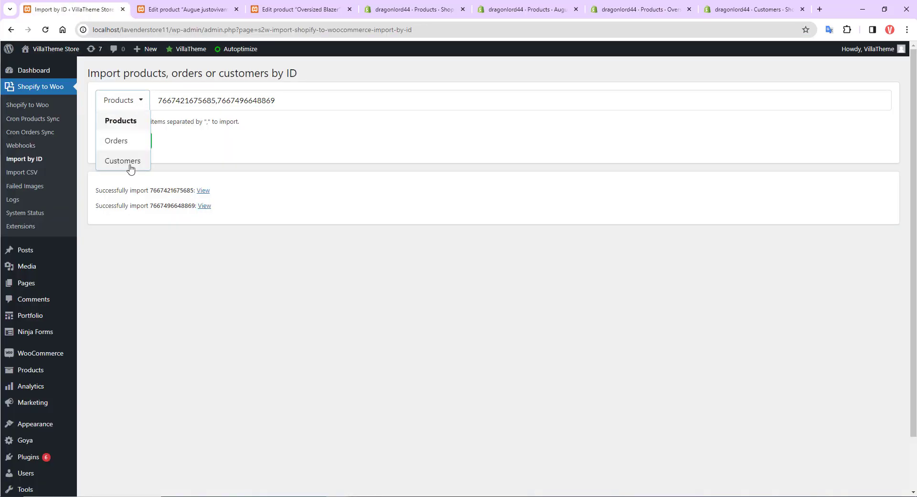
click(123, 160)
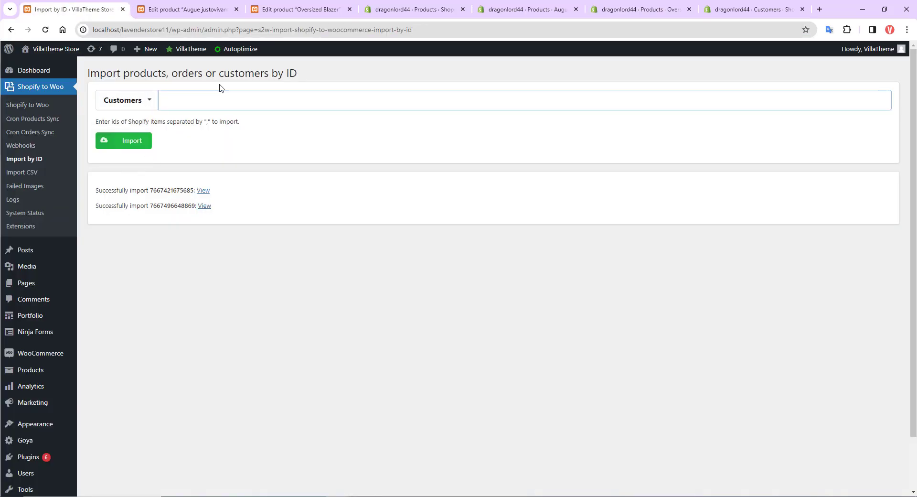
click(754, 9)
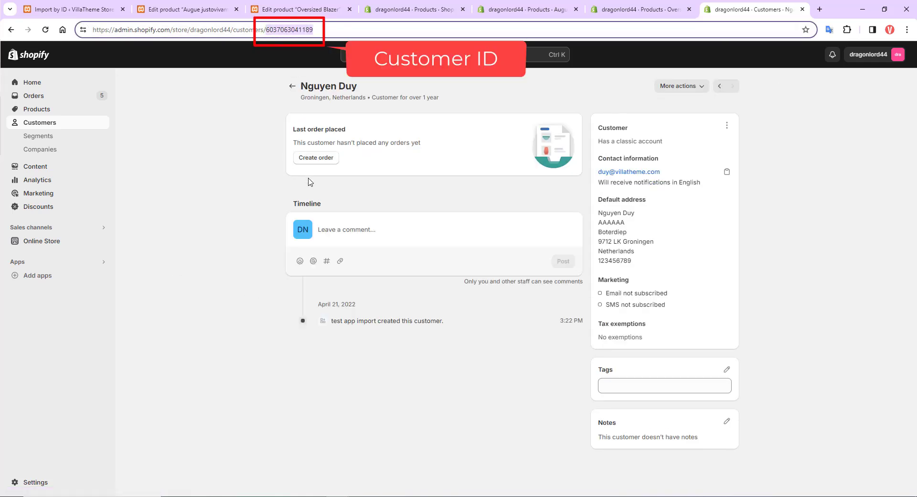
click(70, 9)
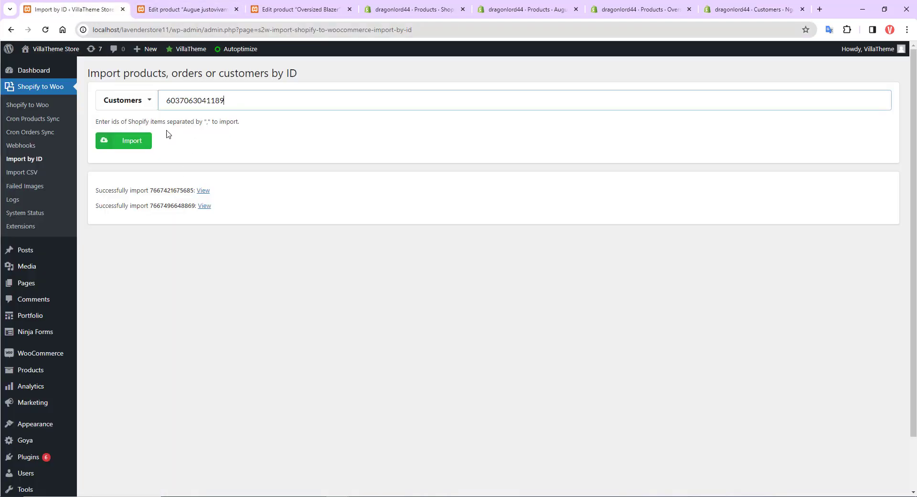
click(123, 140)
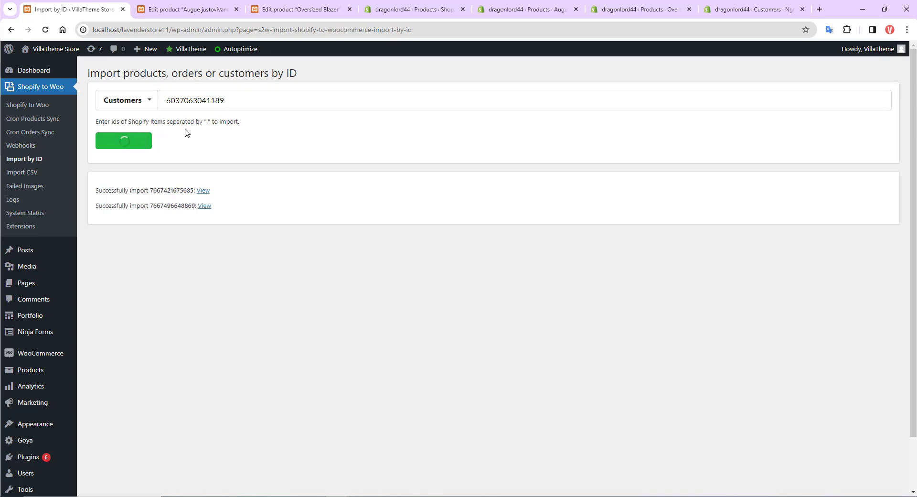
click(123, 141)
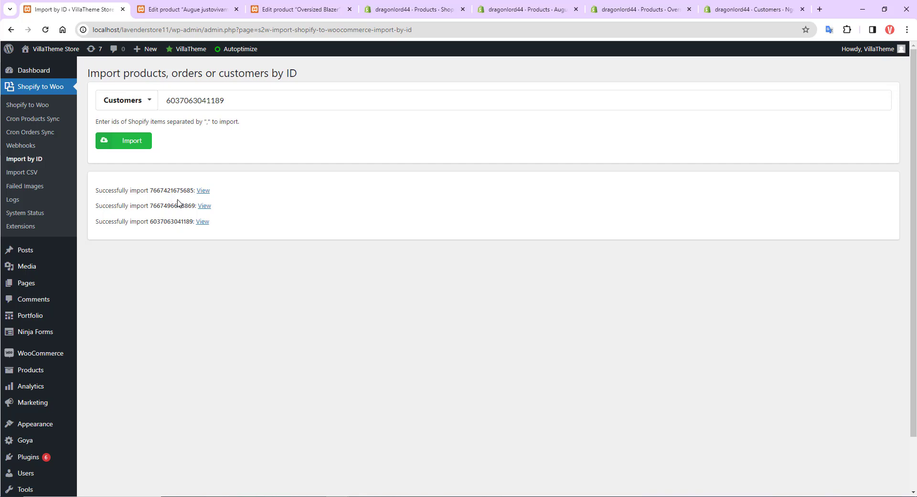
click(203, 222)
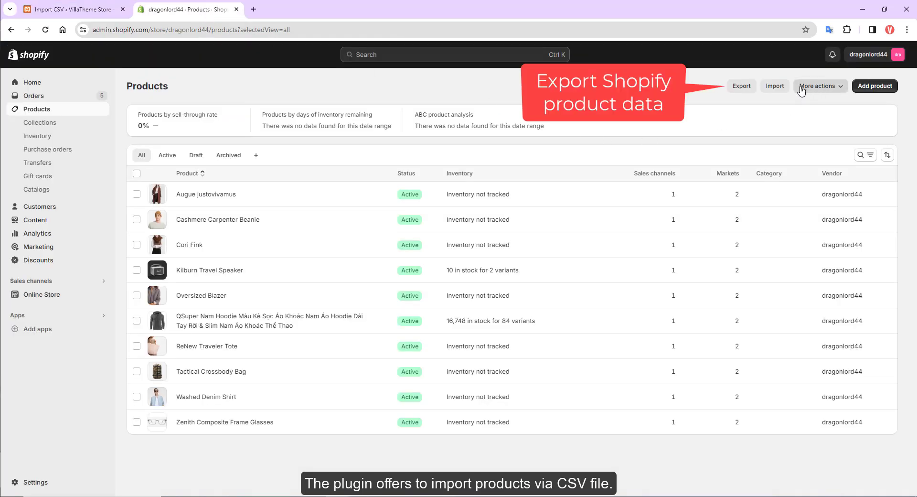
Export all Shopify products as a CSV for Excel.
click(741, 86)
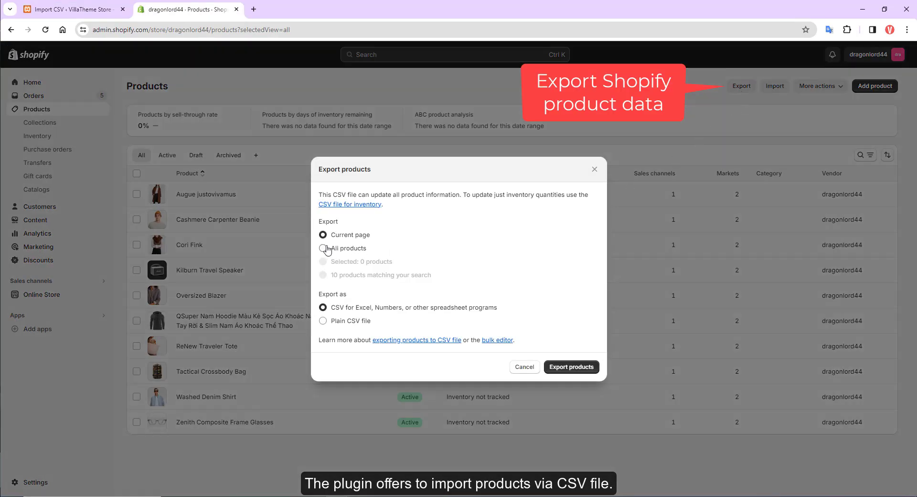
click(322, 247)
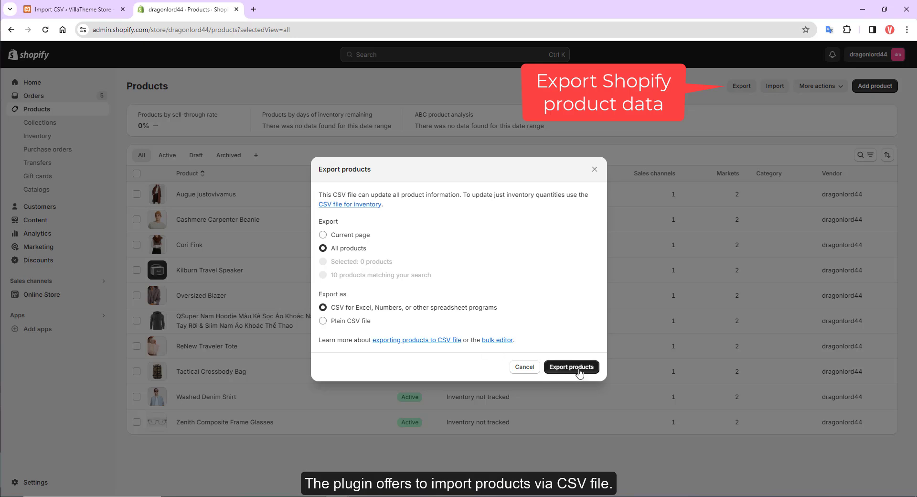
click(571, 367)
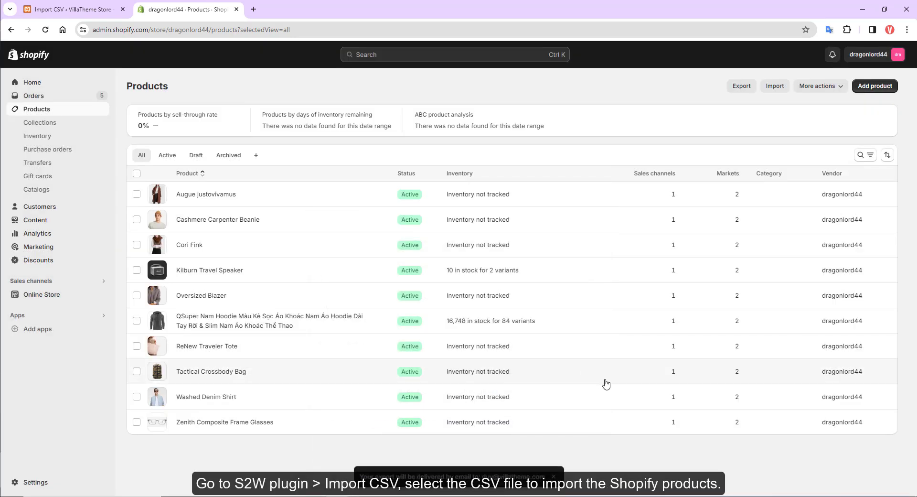
click(71, 9)
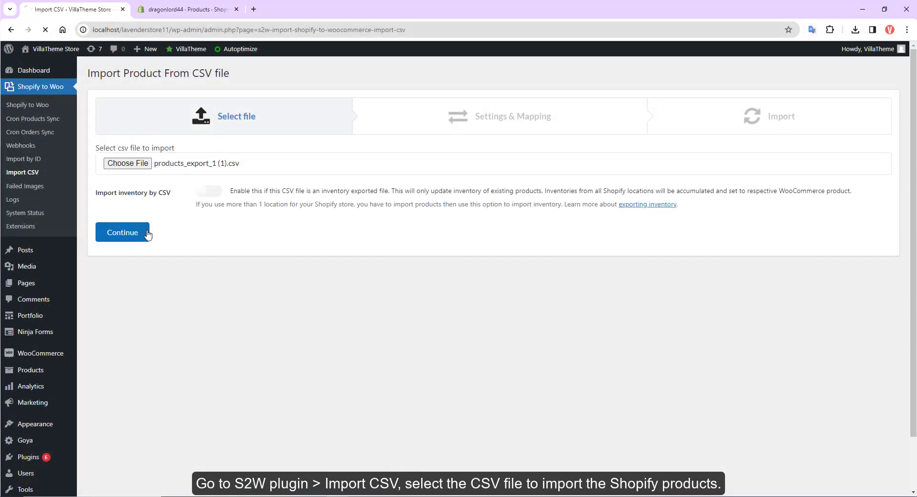
Import products_export CSV to 100% after checking the Handle column mapping, then list all 11 products.
click(122, 233)
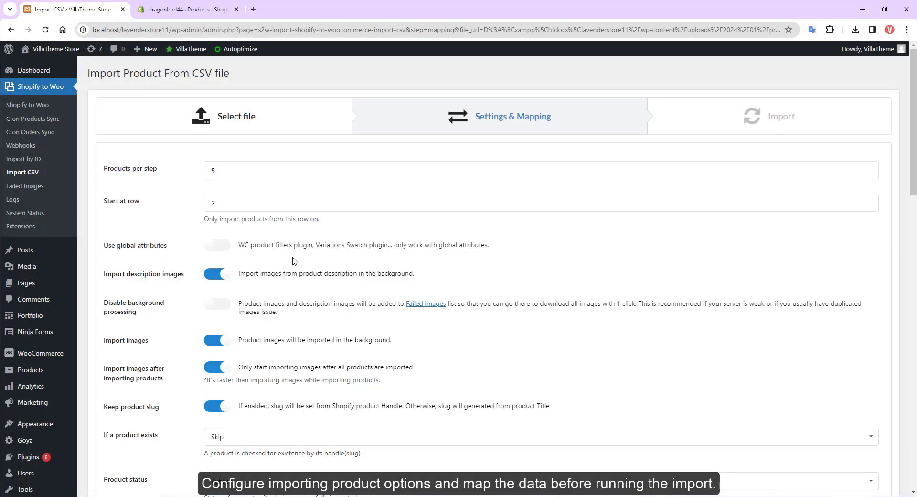
scroll(down, 3)
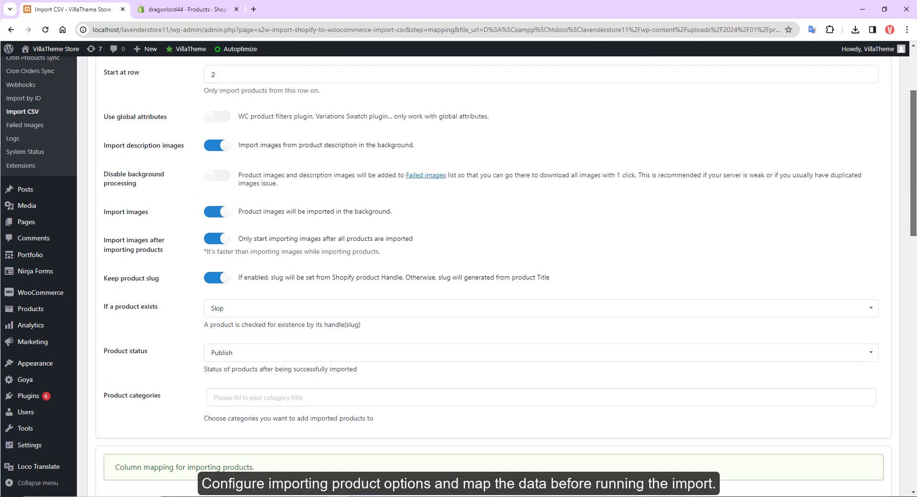
scroll(down, 3)
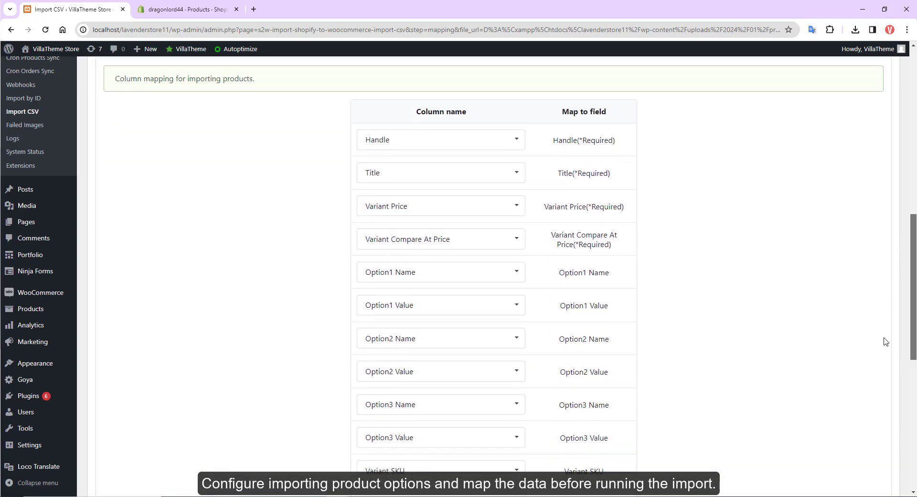
click(440, 139)
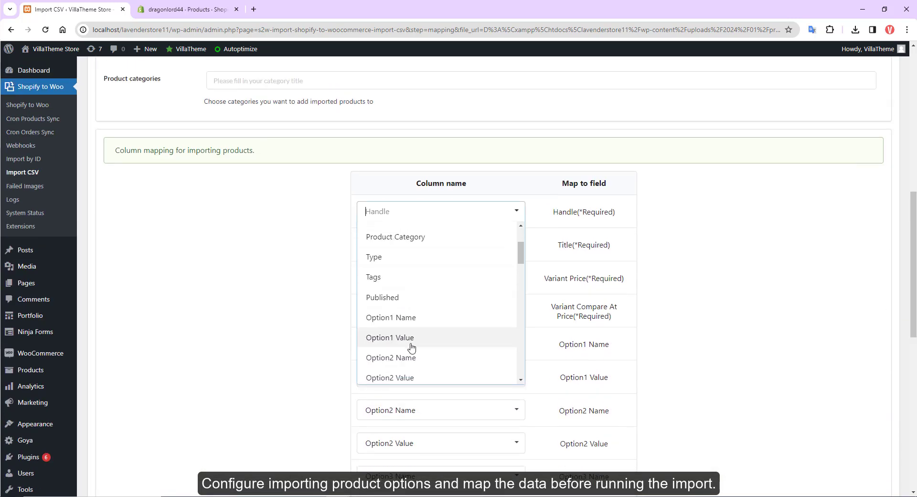
scroll(down, 3)
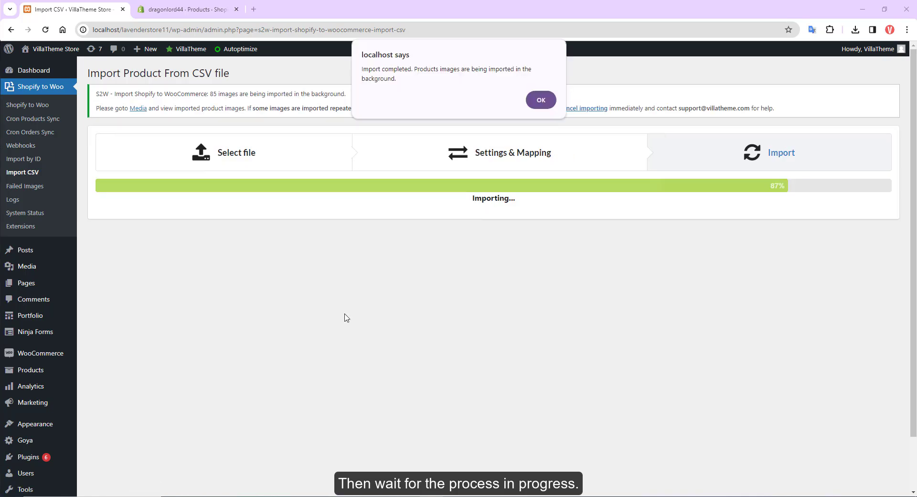
click(540, 99)
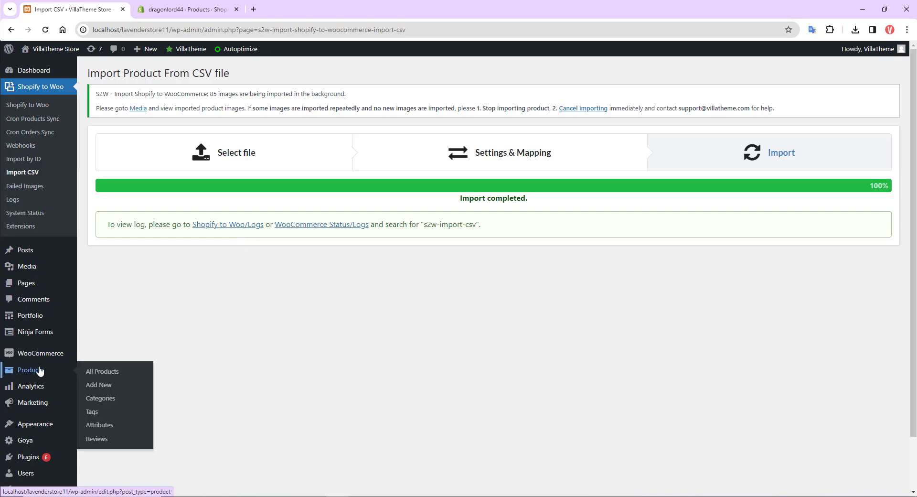
click(102, 371)
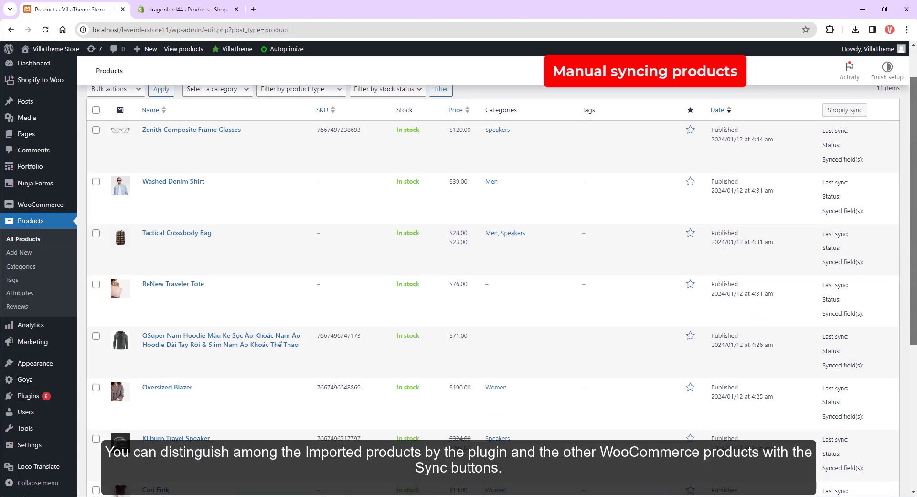
Scroll the WooCommerce Products list to see each product's Shopify sync details.
scroll(down, 3)
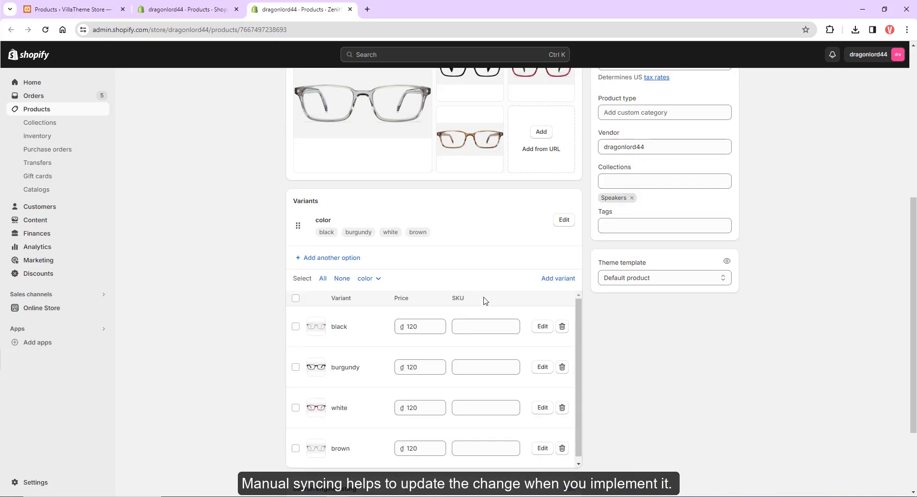
Add a Size option with Medium and Small values to Zenith Composite Frame Glasses.
text(Mediu)
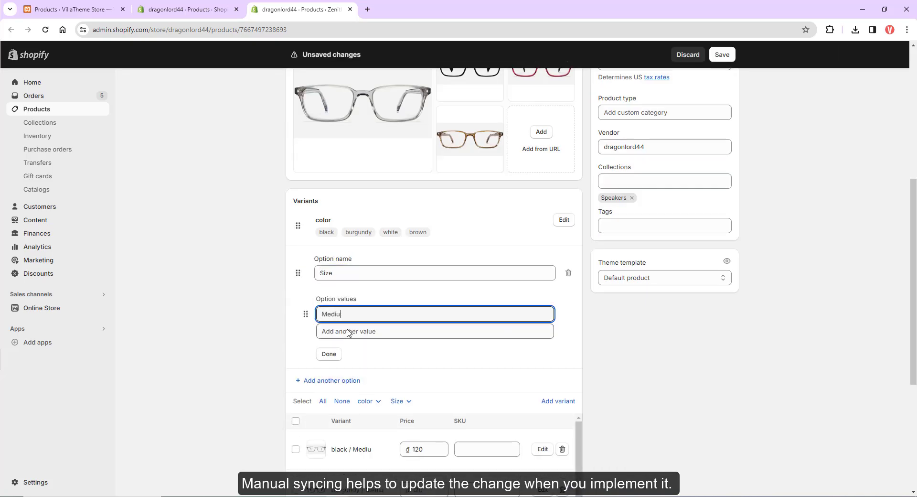
text(Small)
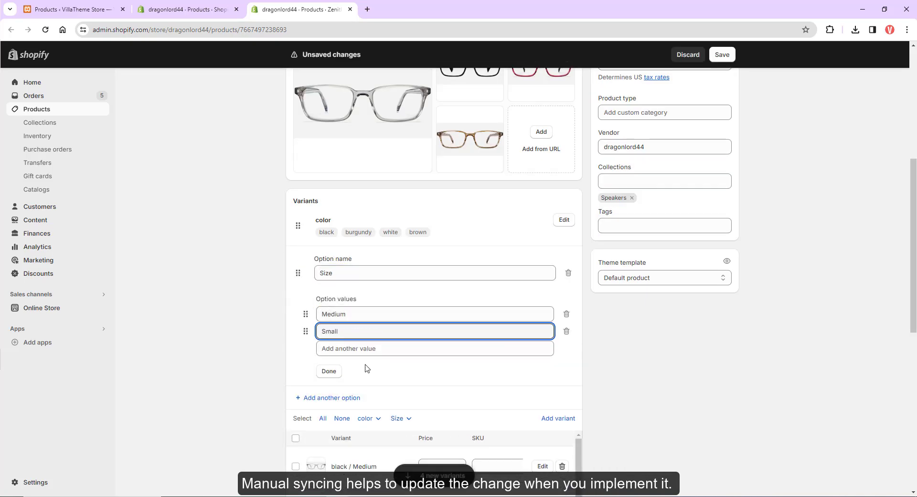
scroll(down, 3)
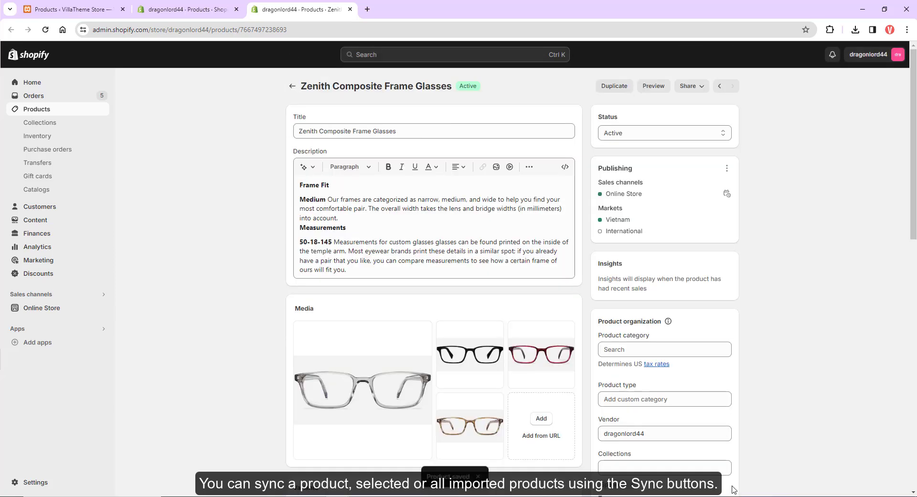
Sync Zenith Composite Frame Glasses from Shopify, updating price, images and variations, then open its edit page.
click(70, 8)
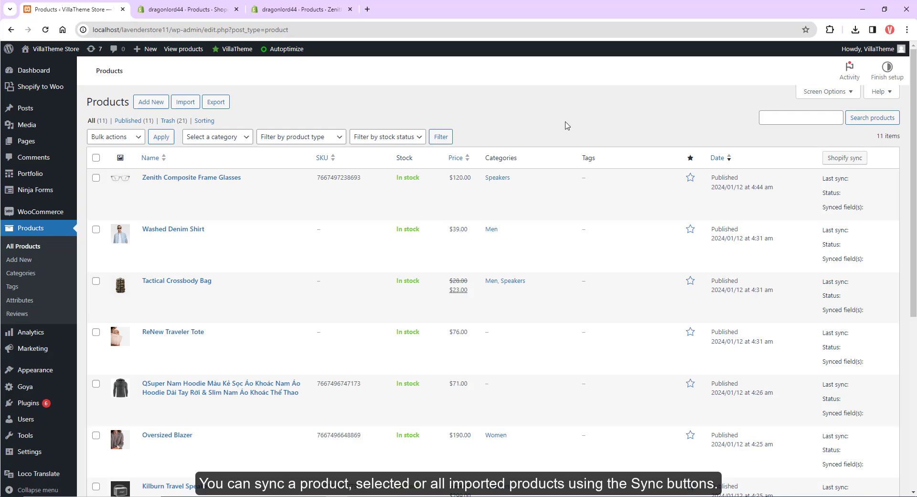
click(96, 178)
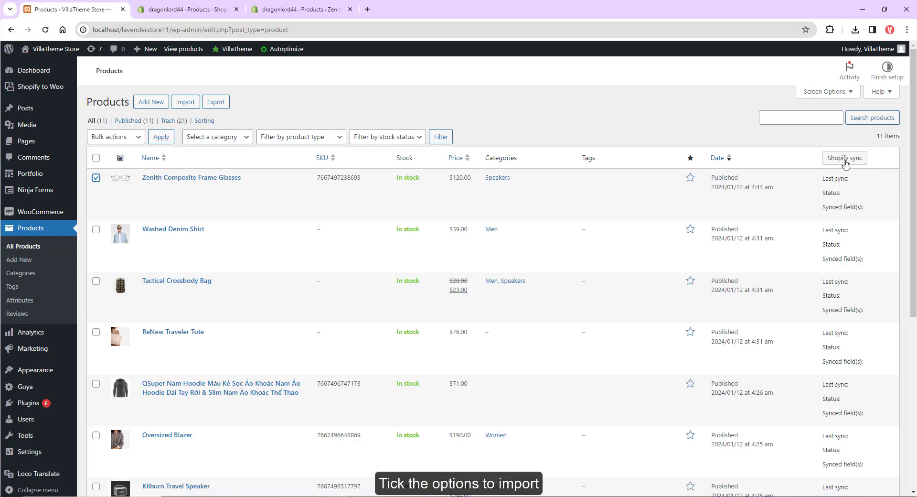
click(844, 158)
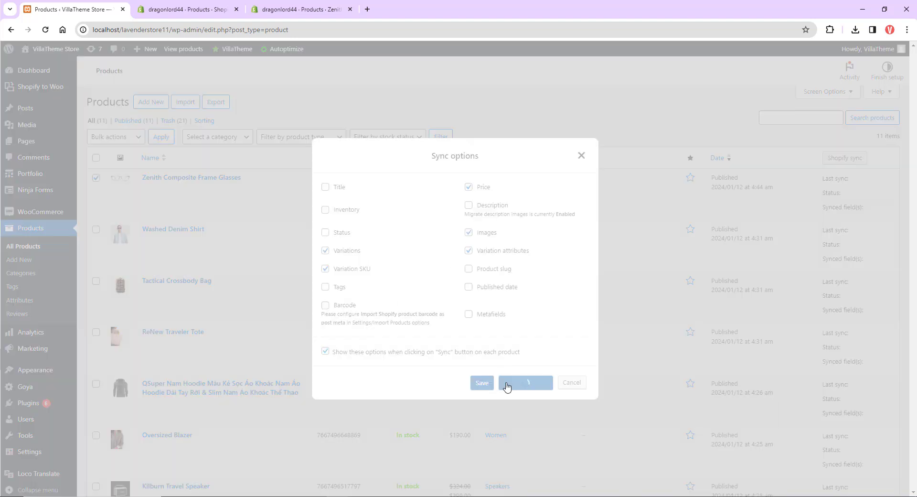
click(524, 382)
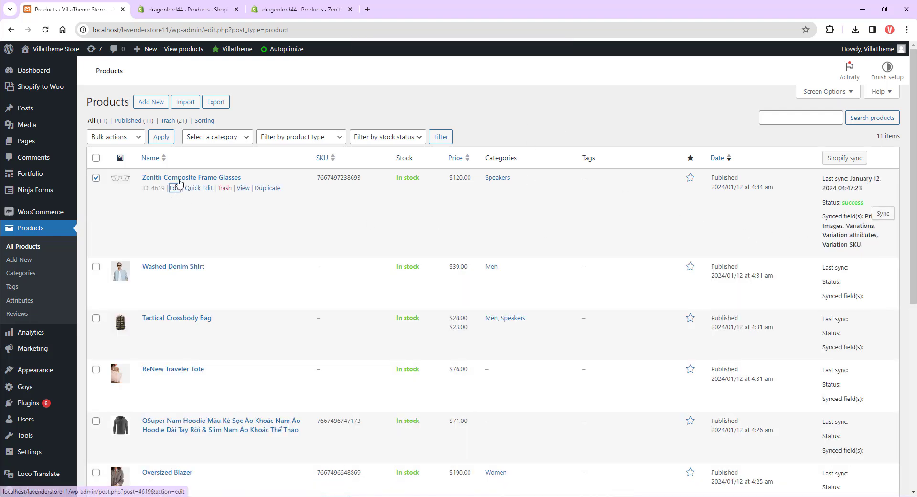
click(178, 188)
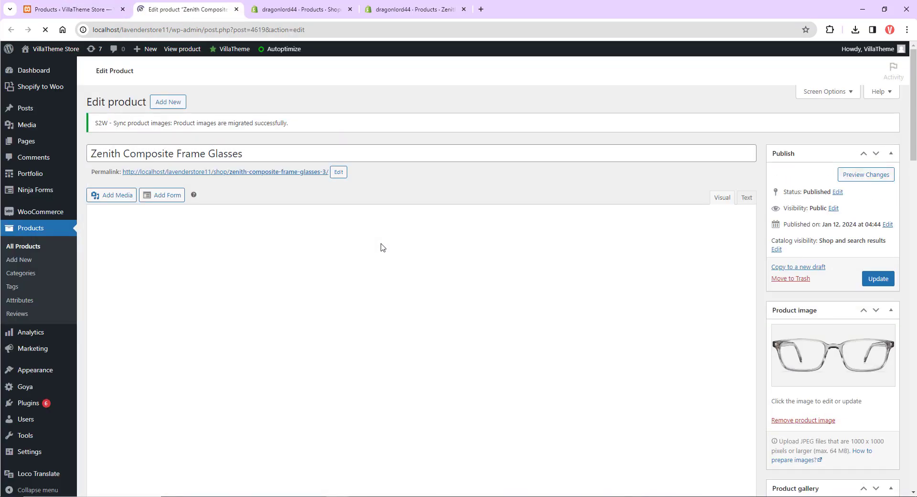
Check the glasses' color and Size attributes and storefront page, then return to products.
scroll(down, 3)
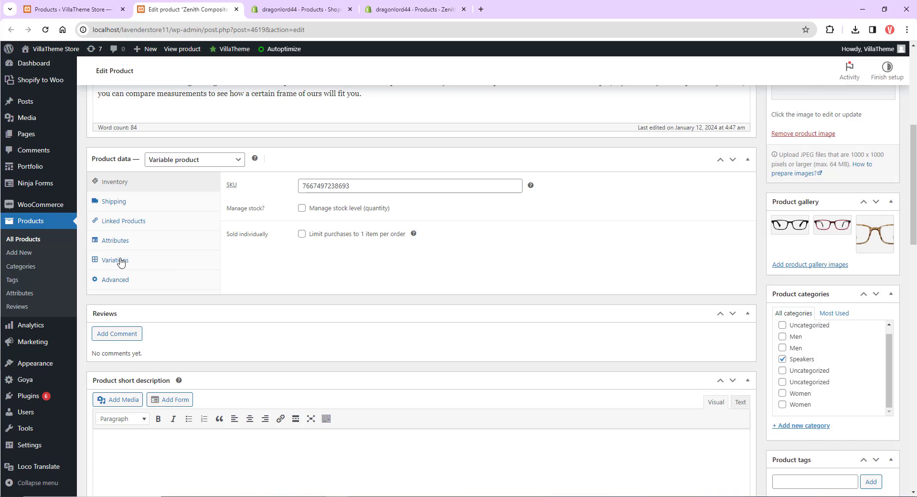
click(114, 241)
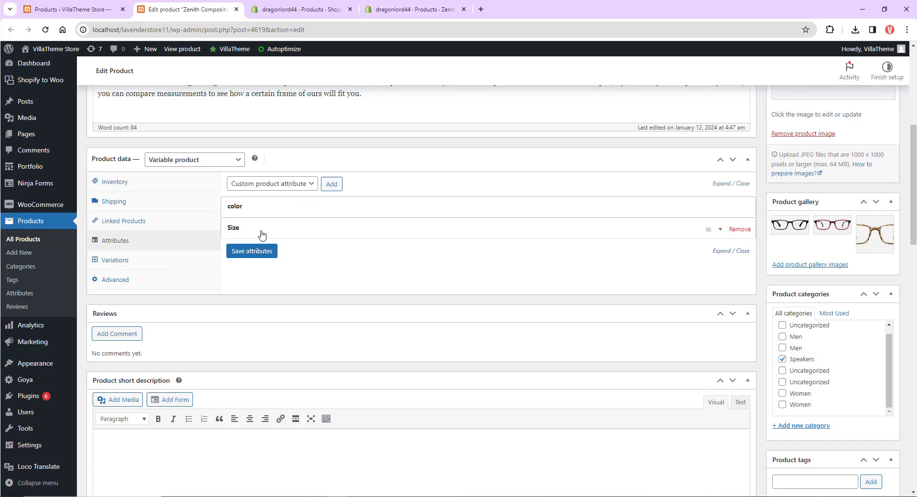
click(234, 228)
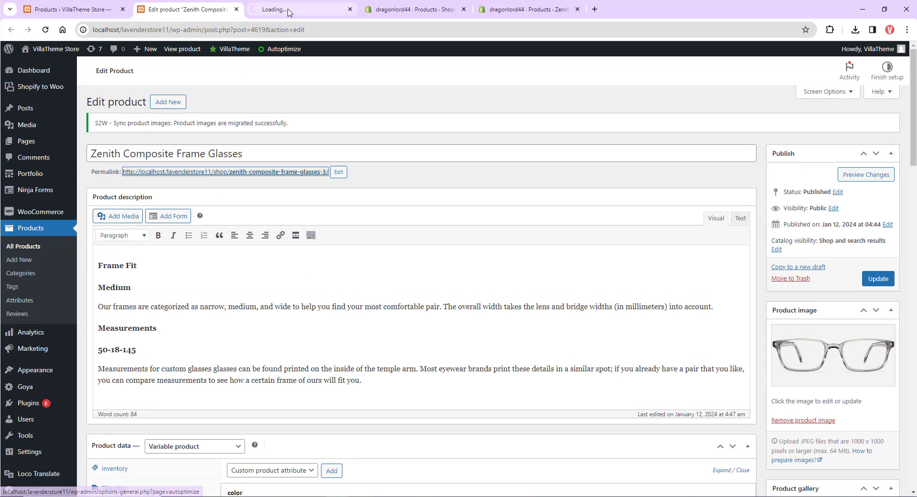
click(300, 10)
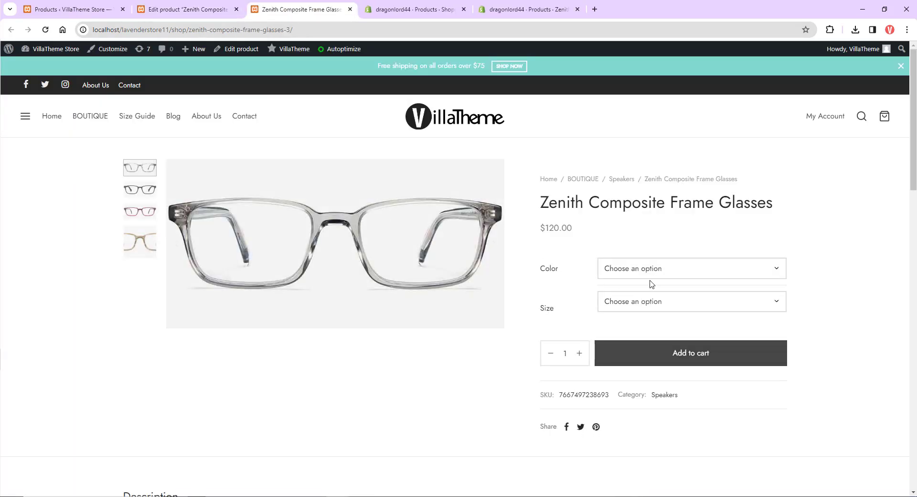
click(691, 301)
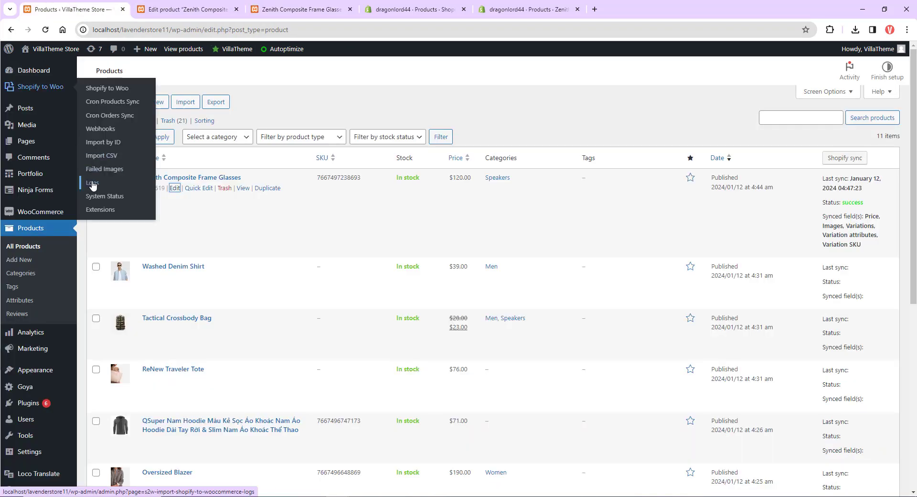
Open the S2W Logs page and view logs.txt with its dated import and sync entries.
click(93, 182)
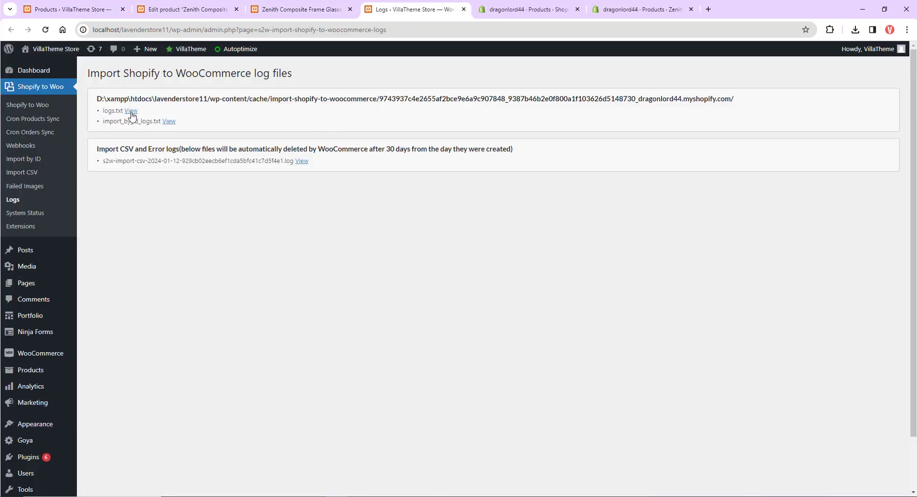
click(131, 111)
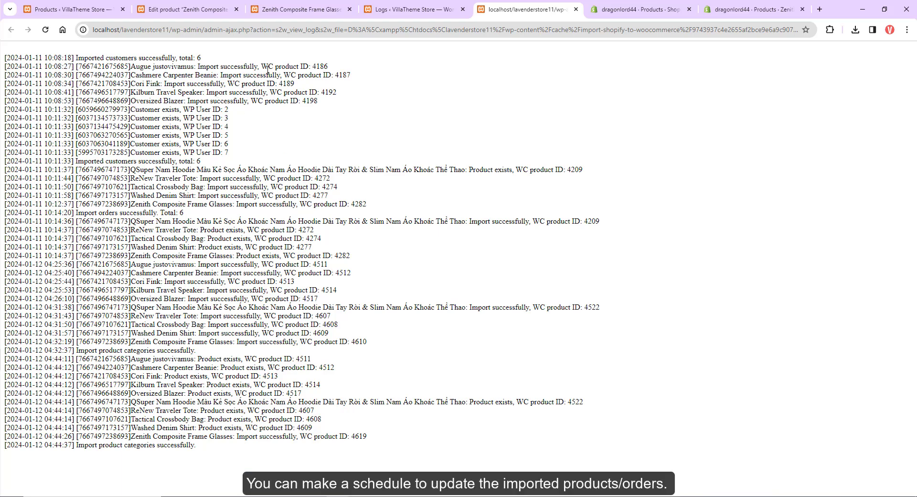
mouse_move(117, 122)
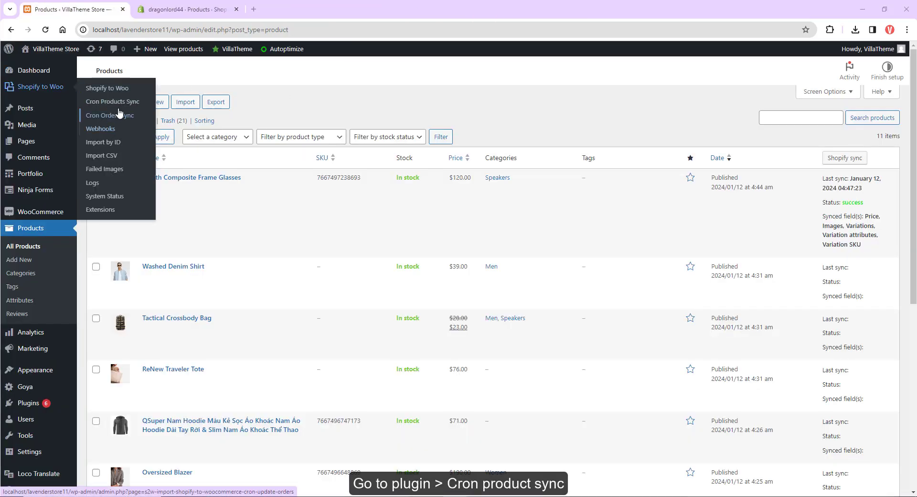
Enable cron product sync to run every 1 day at hour 12, then go to Webhooks.
click(112, 102)
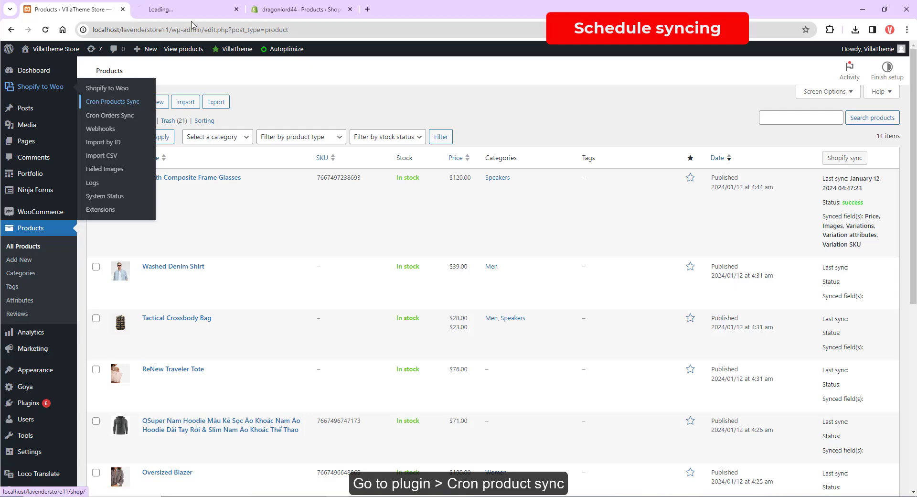
click(113, 101)
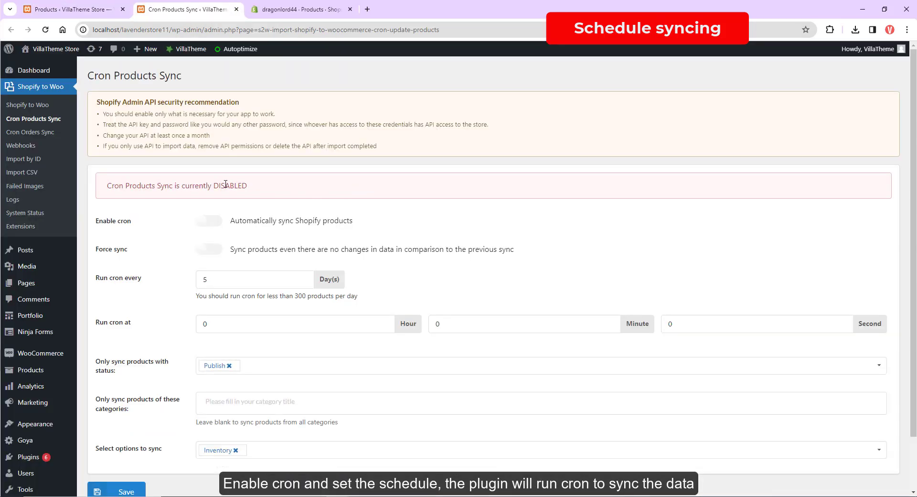
click(208, 221)
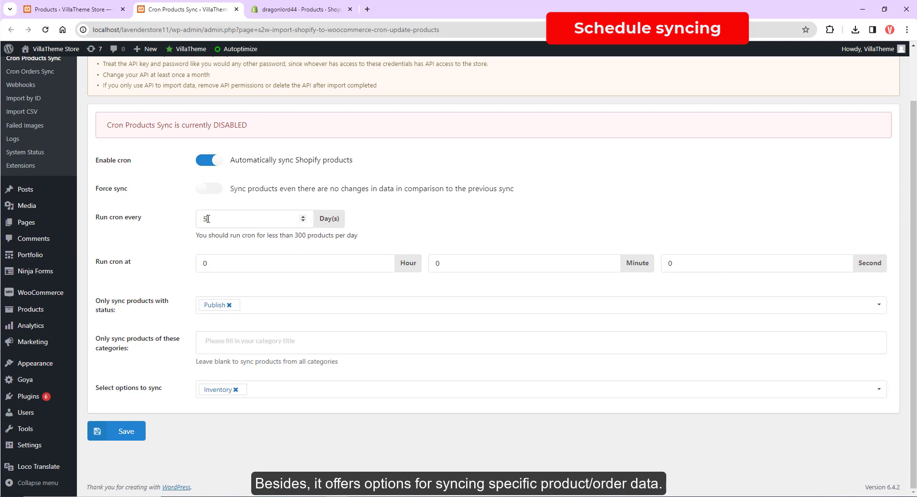
text(1)
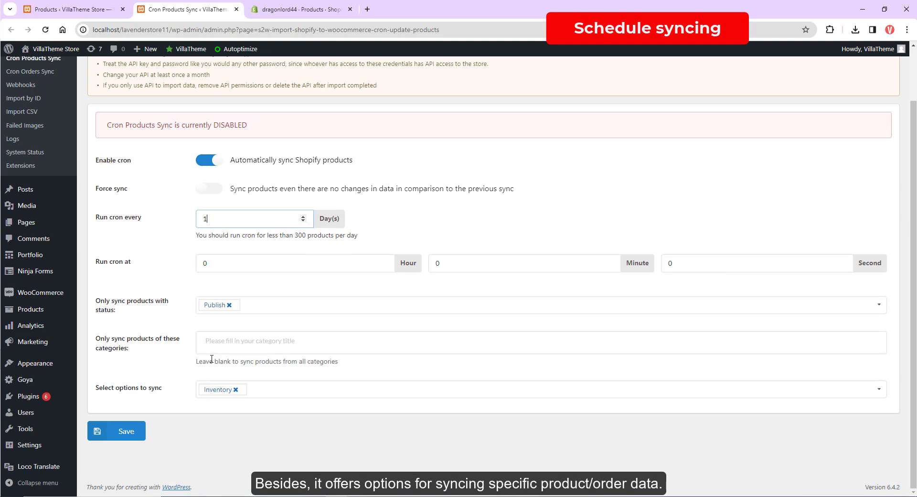
click(293, 263)
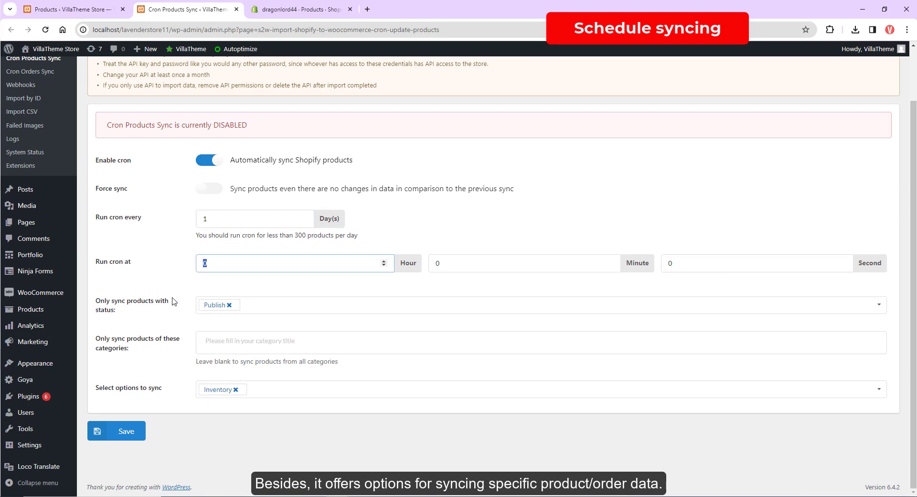
text(12)
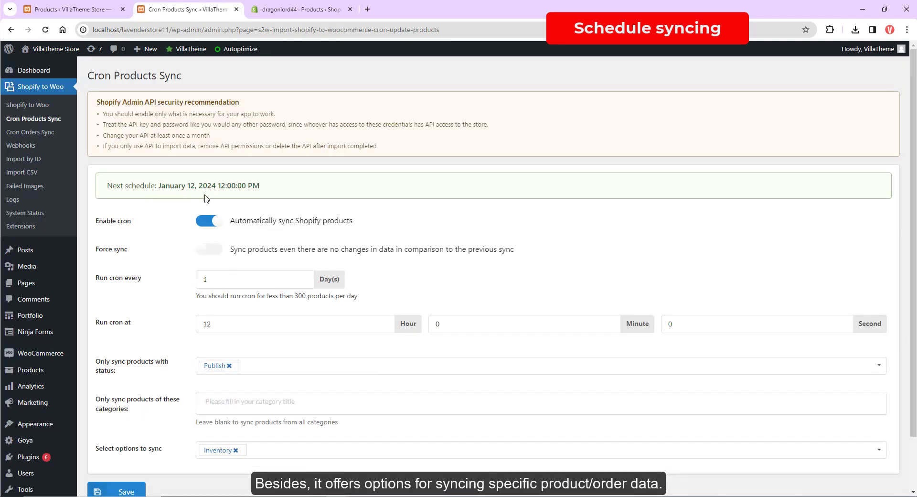
scroll(down, 3)
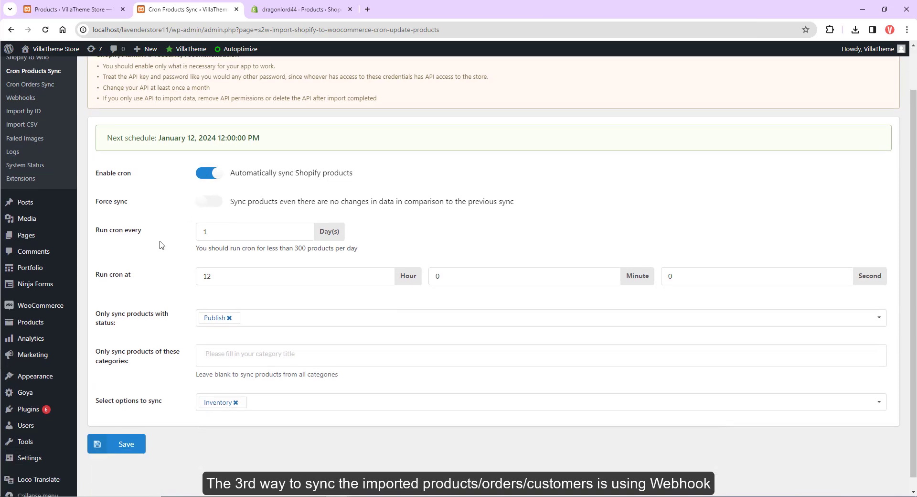
click(21, 98)
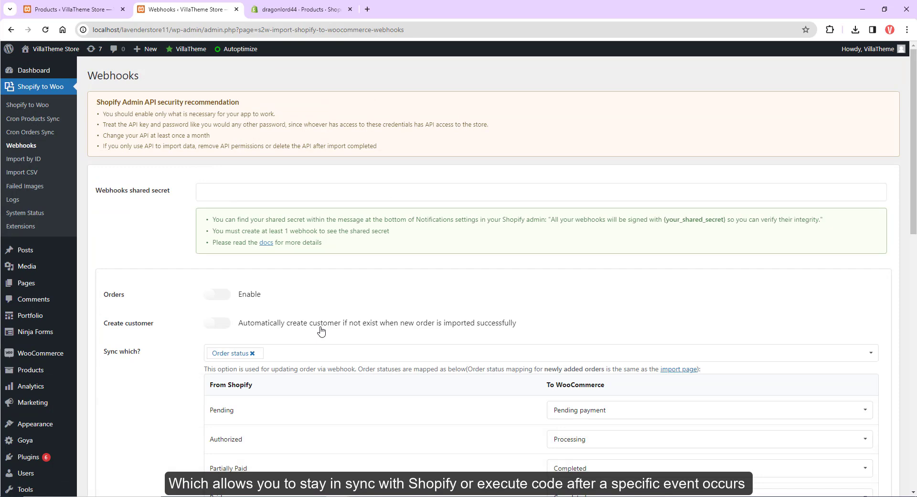
Scroll the Webhooks page down to the order status mappings and Orders Webhook URL.
scroll(down, 3)
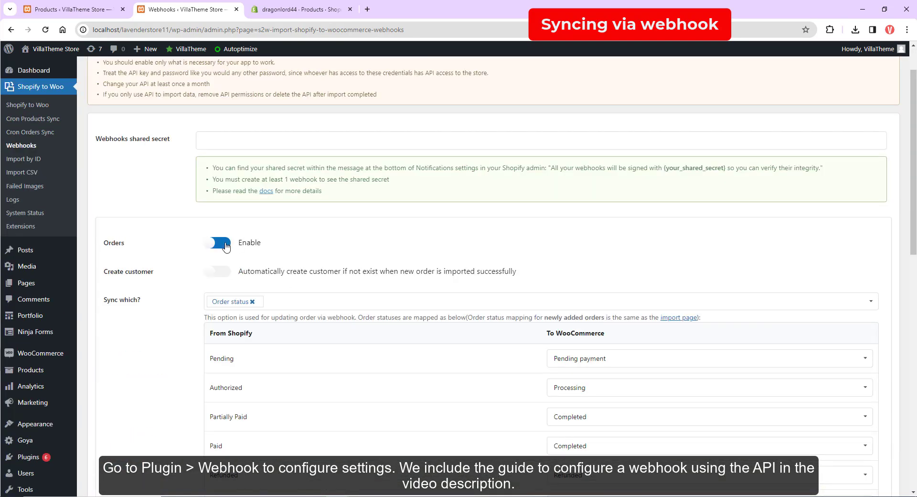
scroll(down, 3)
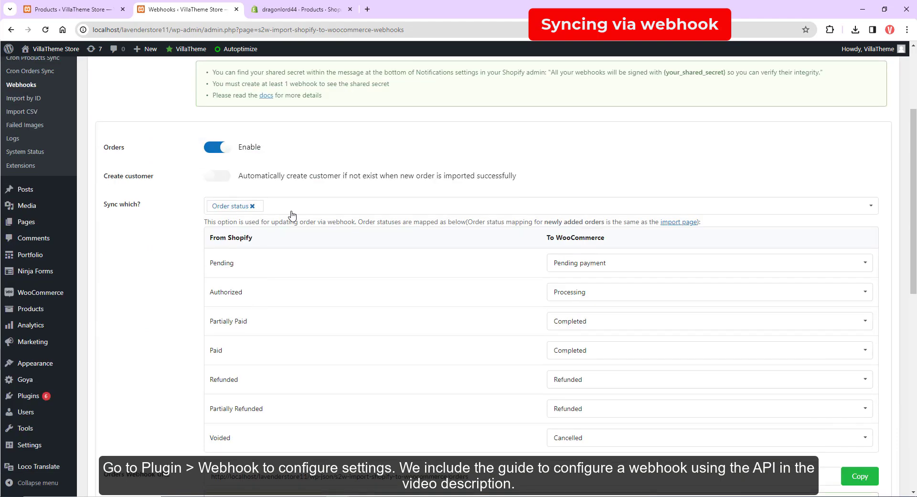
scroll(down, 3)
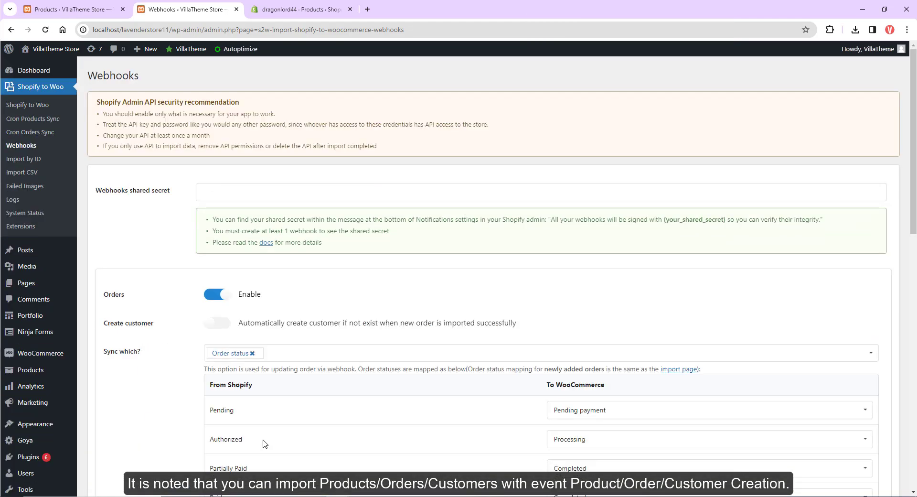
scroll(down, 3)
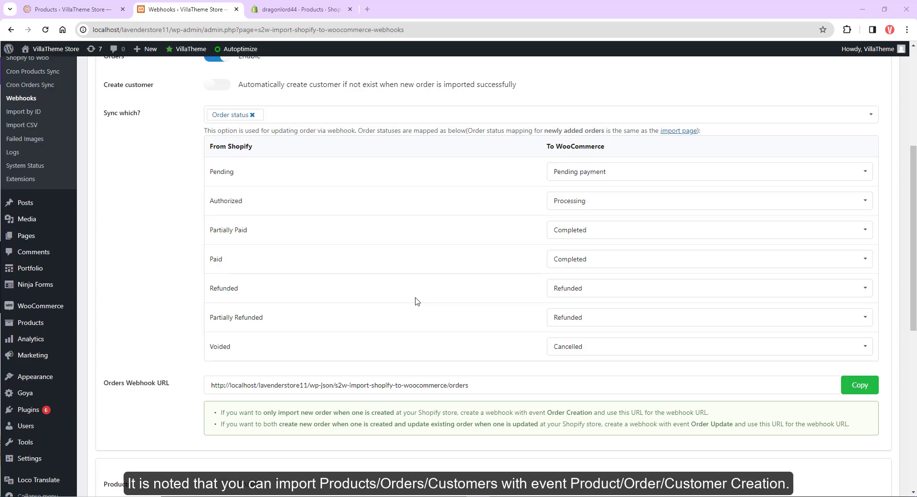
scroll(down, 3)
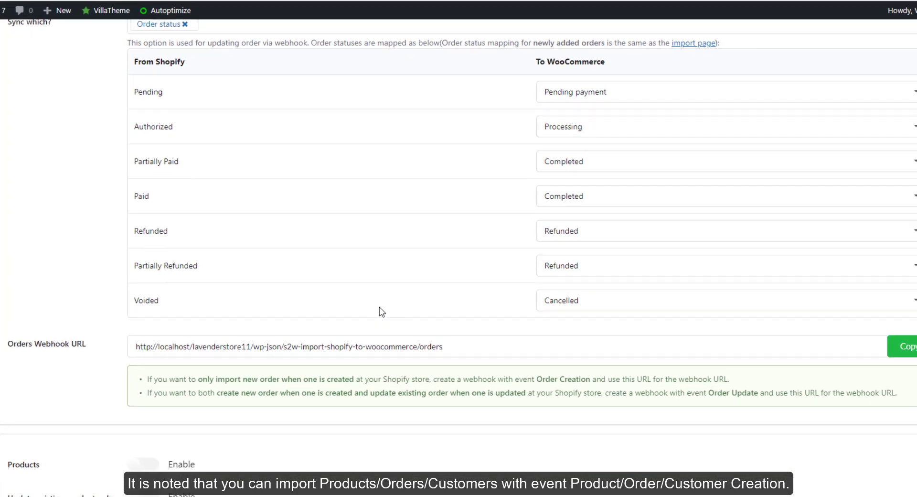